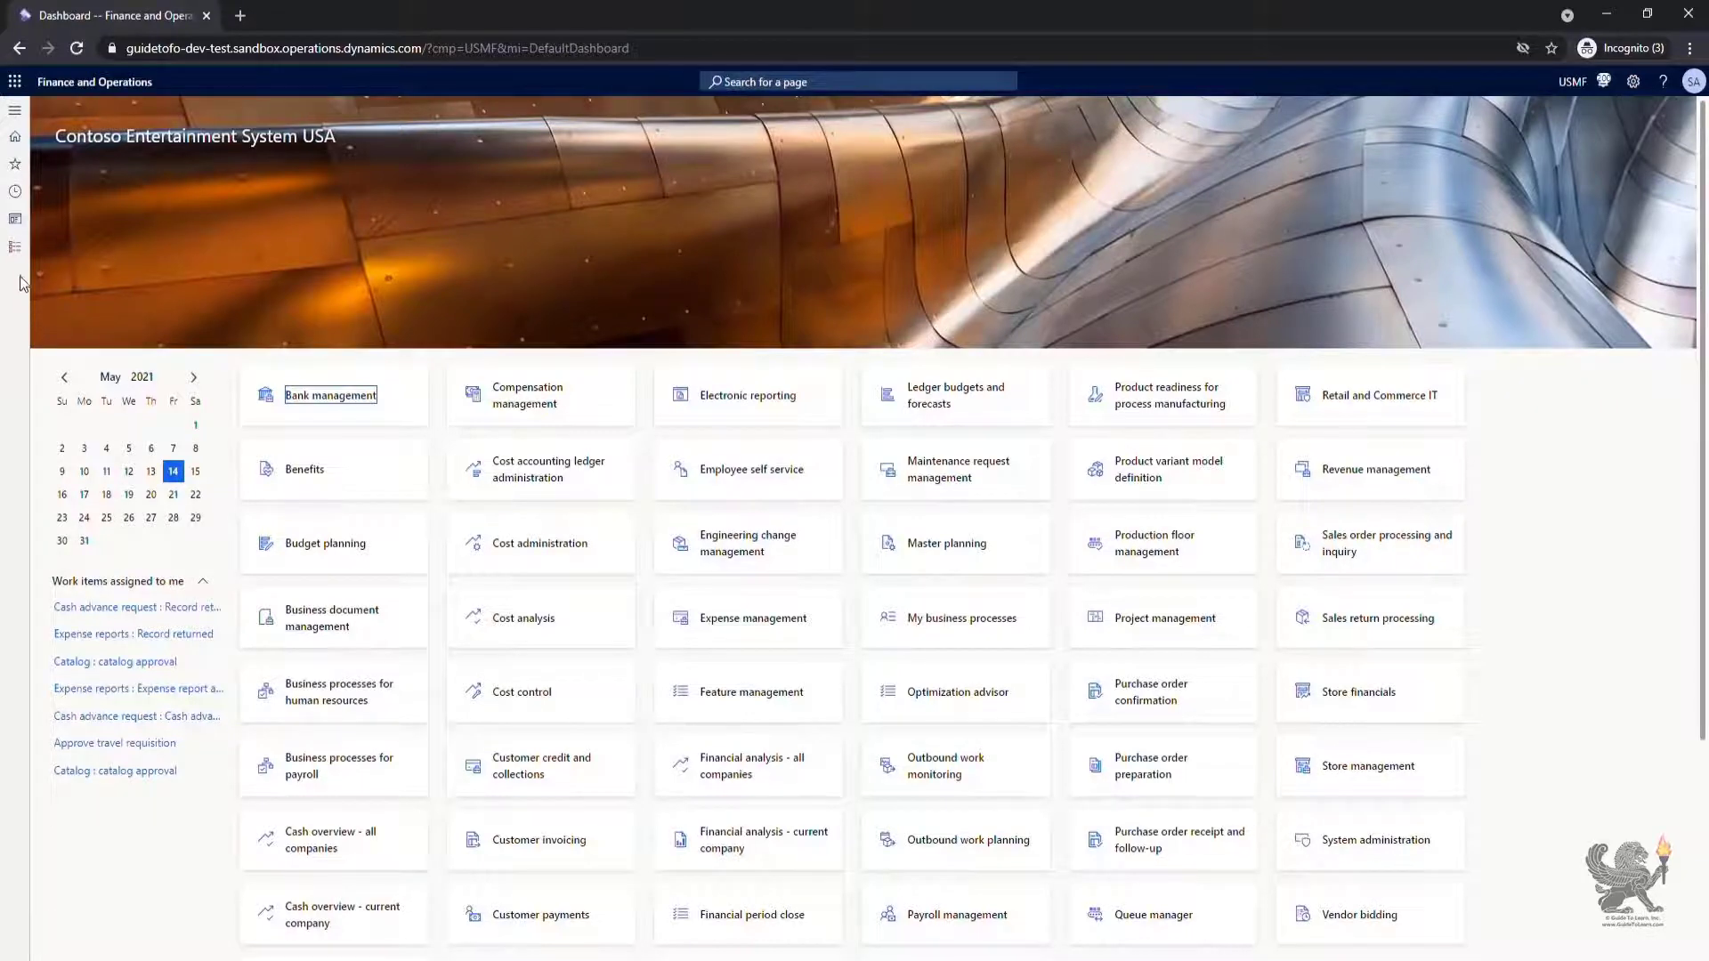
Expand Organization administration > Setup > Cases from the Modules menu
left_click(14, 109)
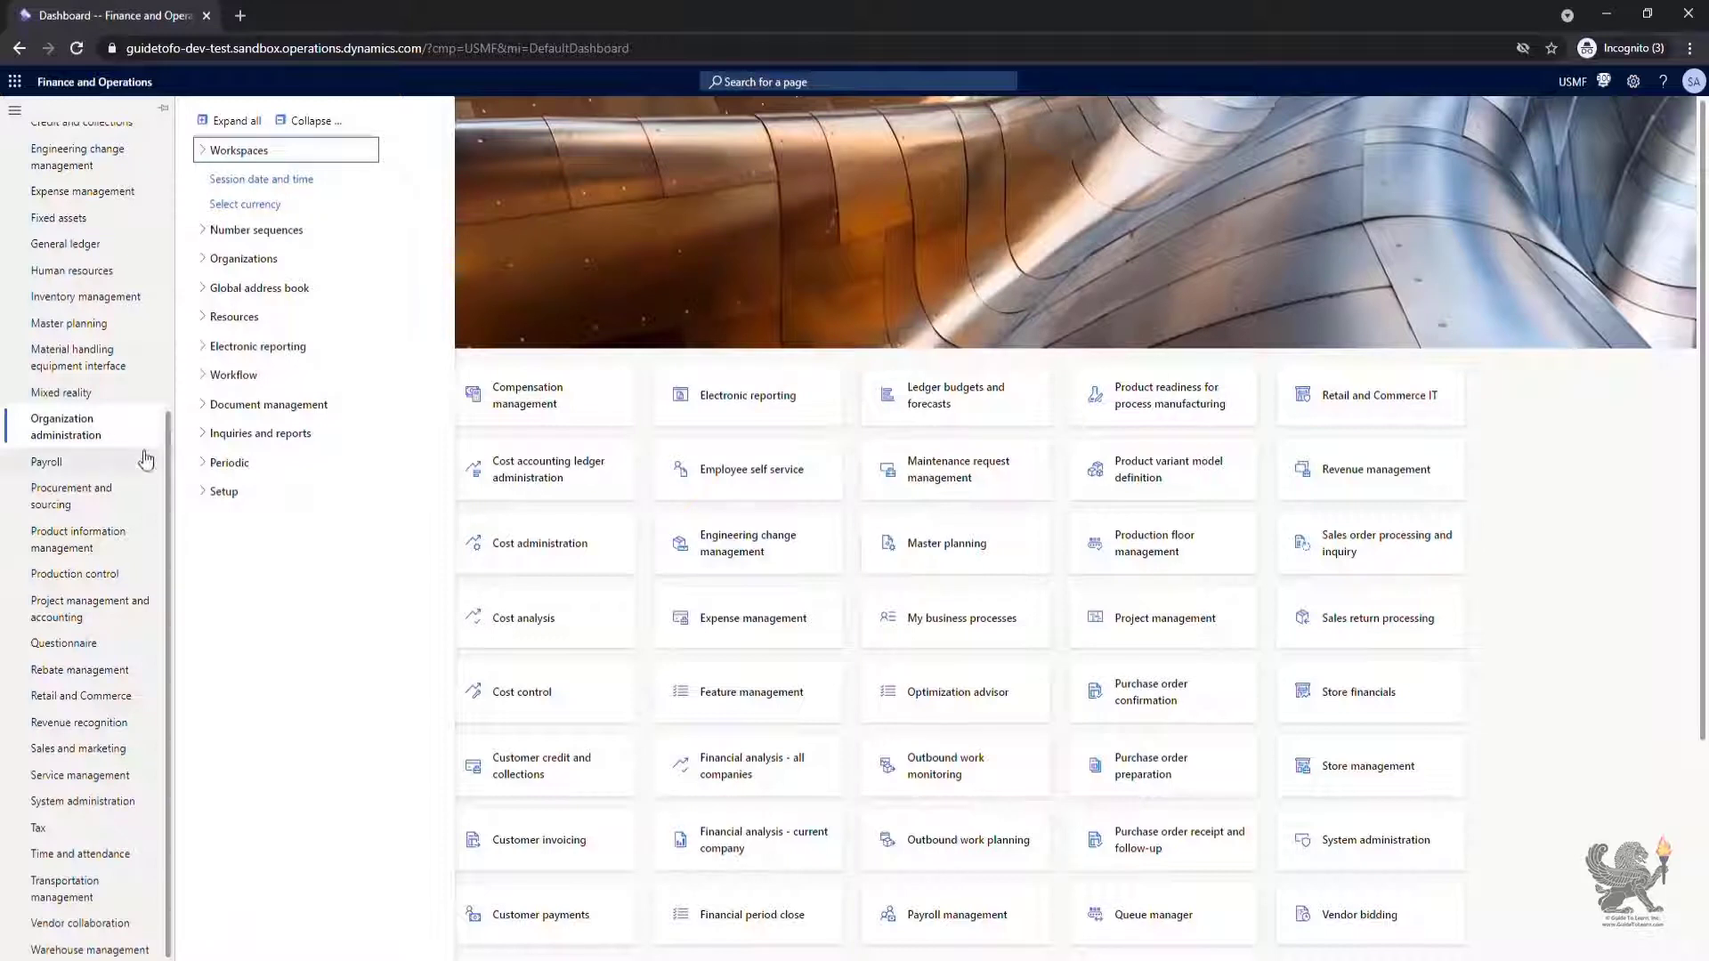
left_click(228, 491)
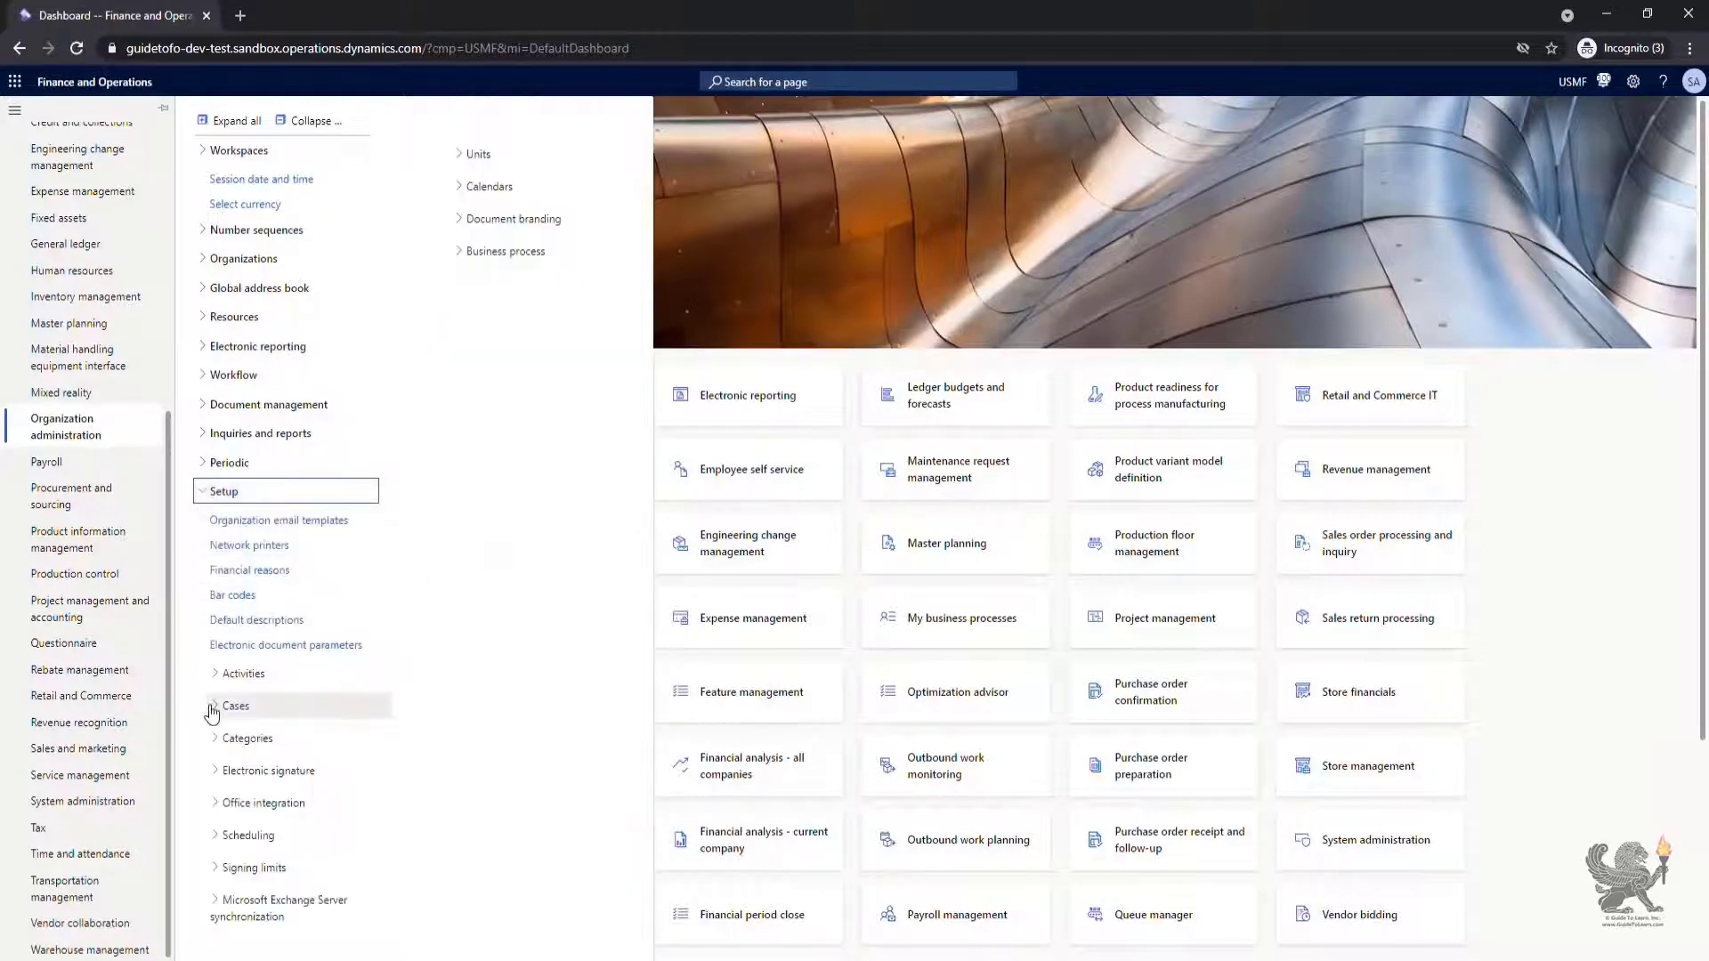
left_click(214, 709)
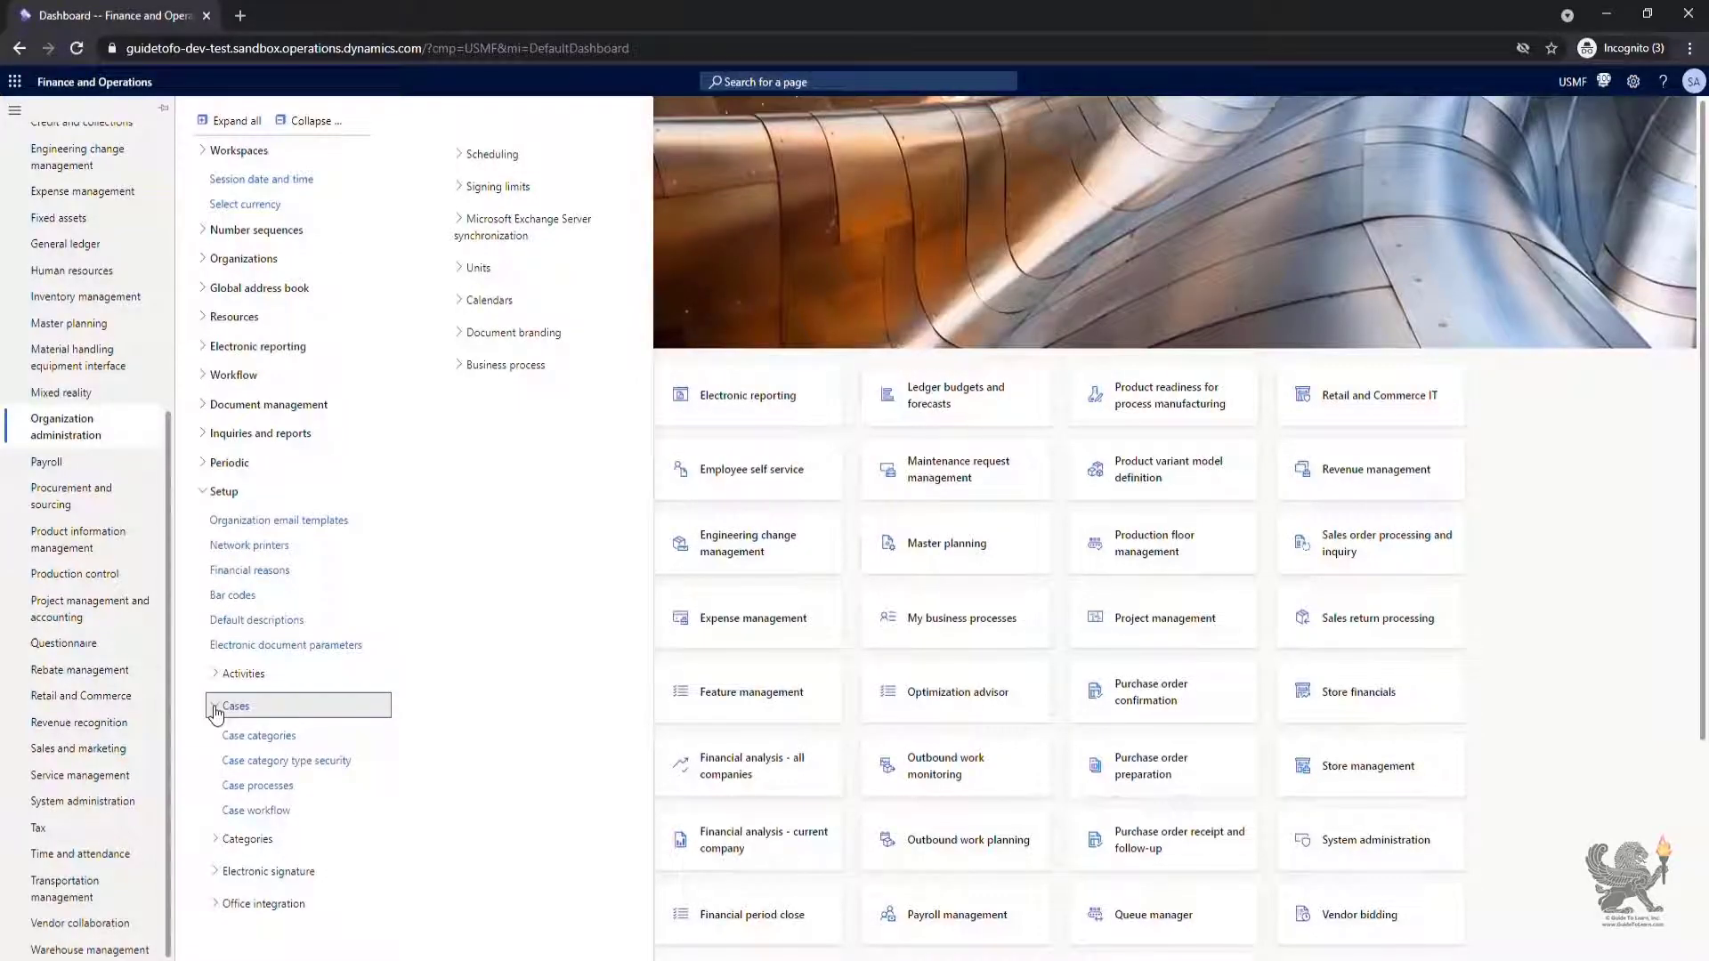
Open Case categories and review the General category in the hierarchy
left_click(259, 736)
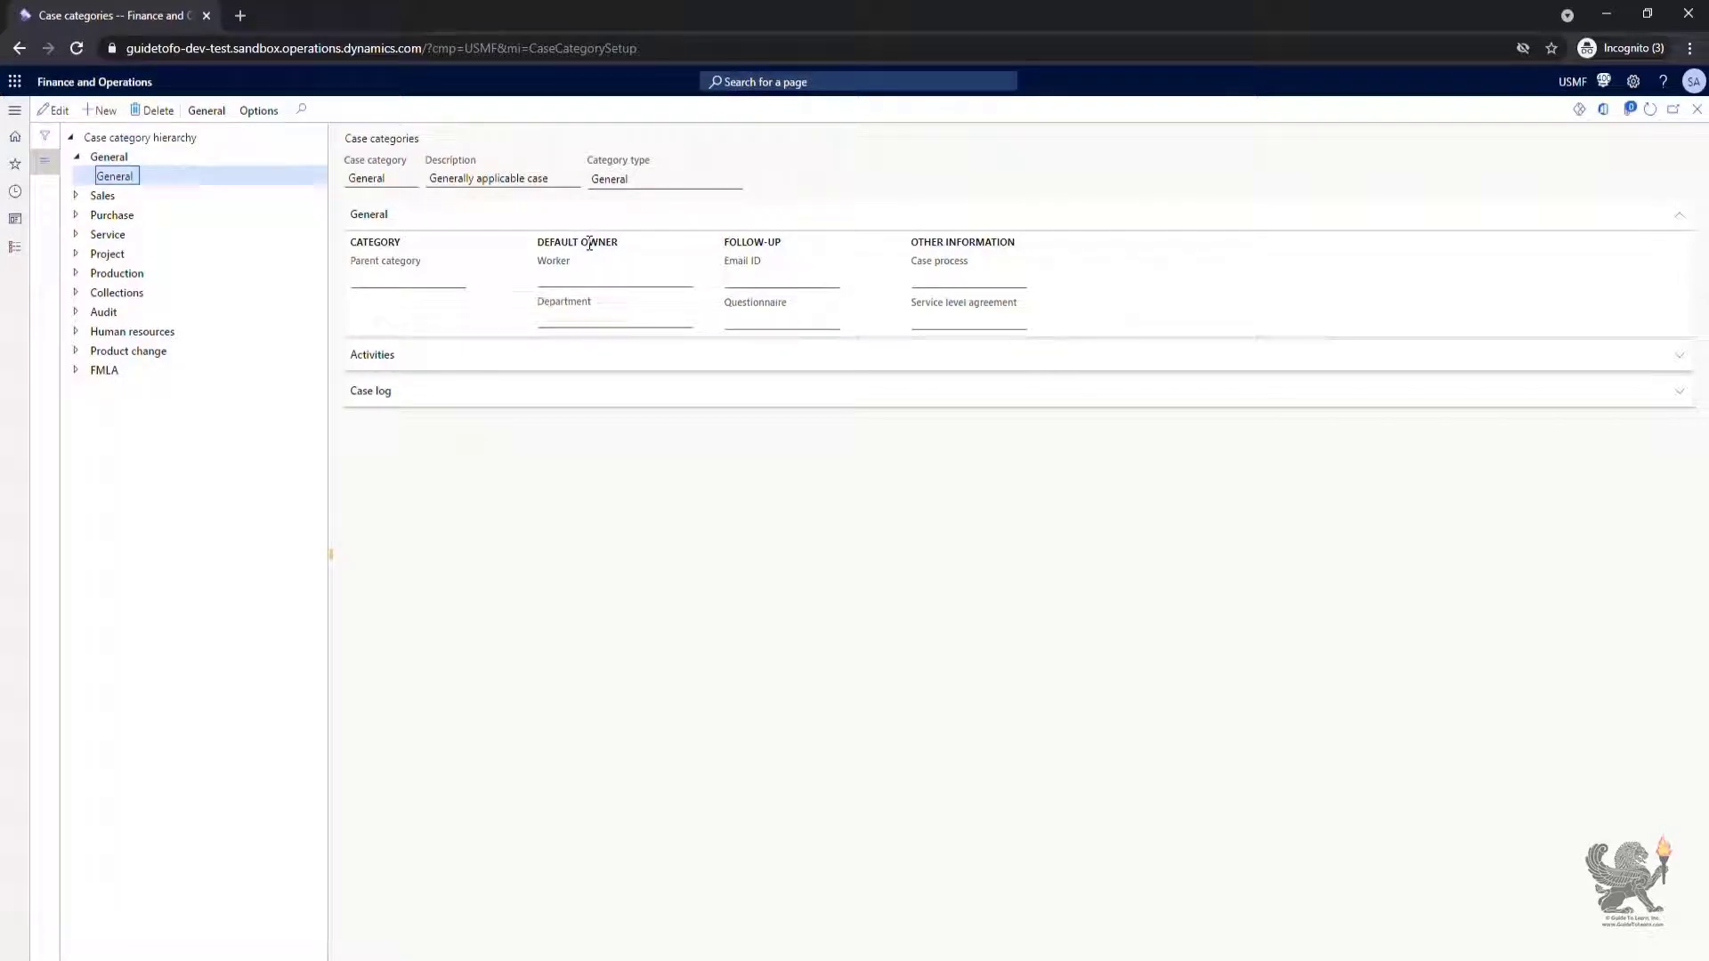
left_click(665, 179)
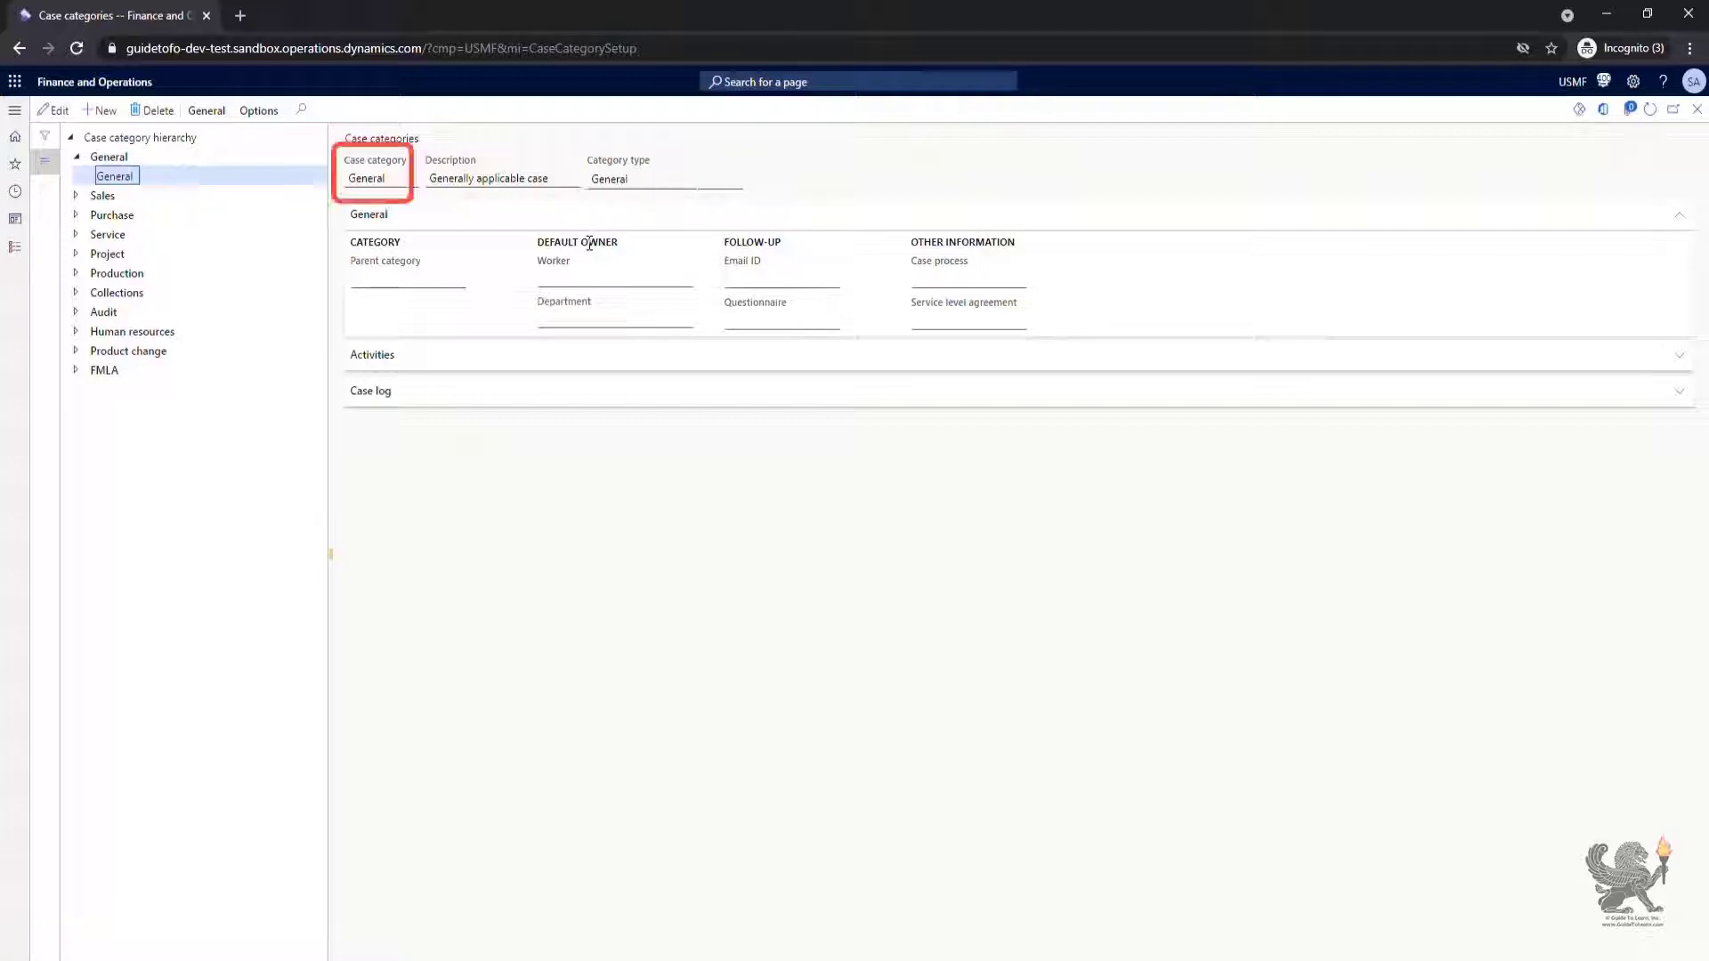
left_click(491, 179)
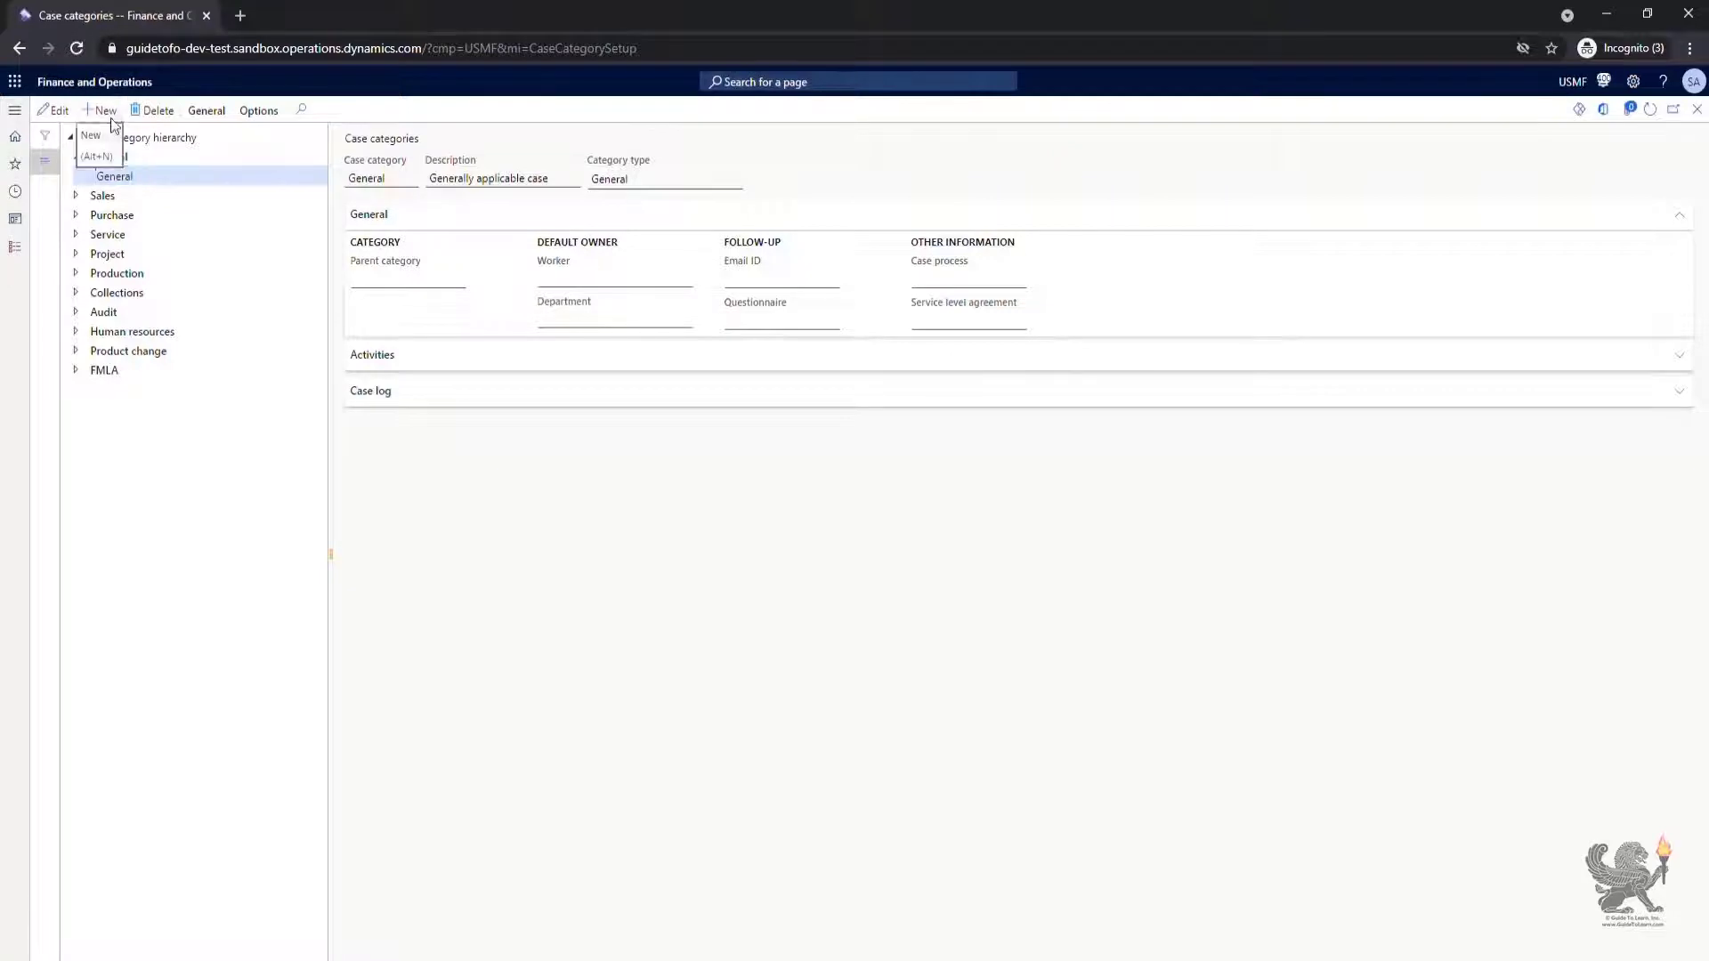
Start a new case category, then discard it to edit the General category
left_click(105, 109)
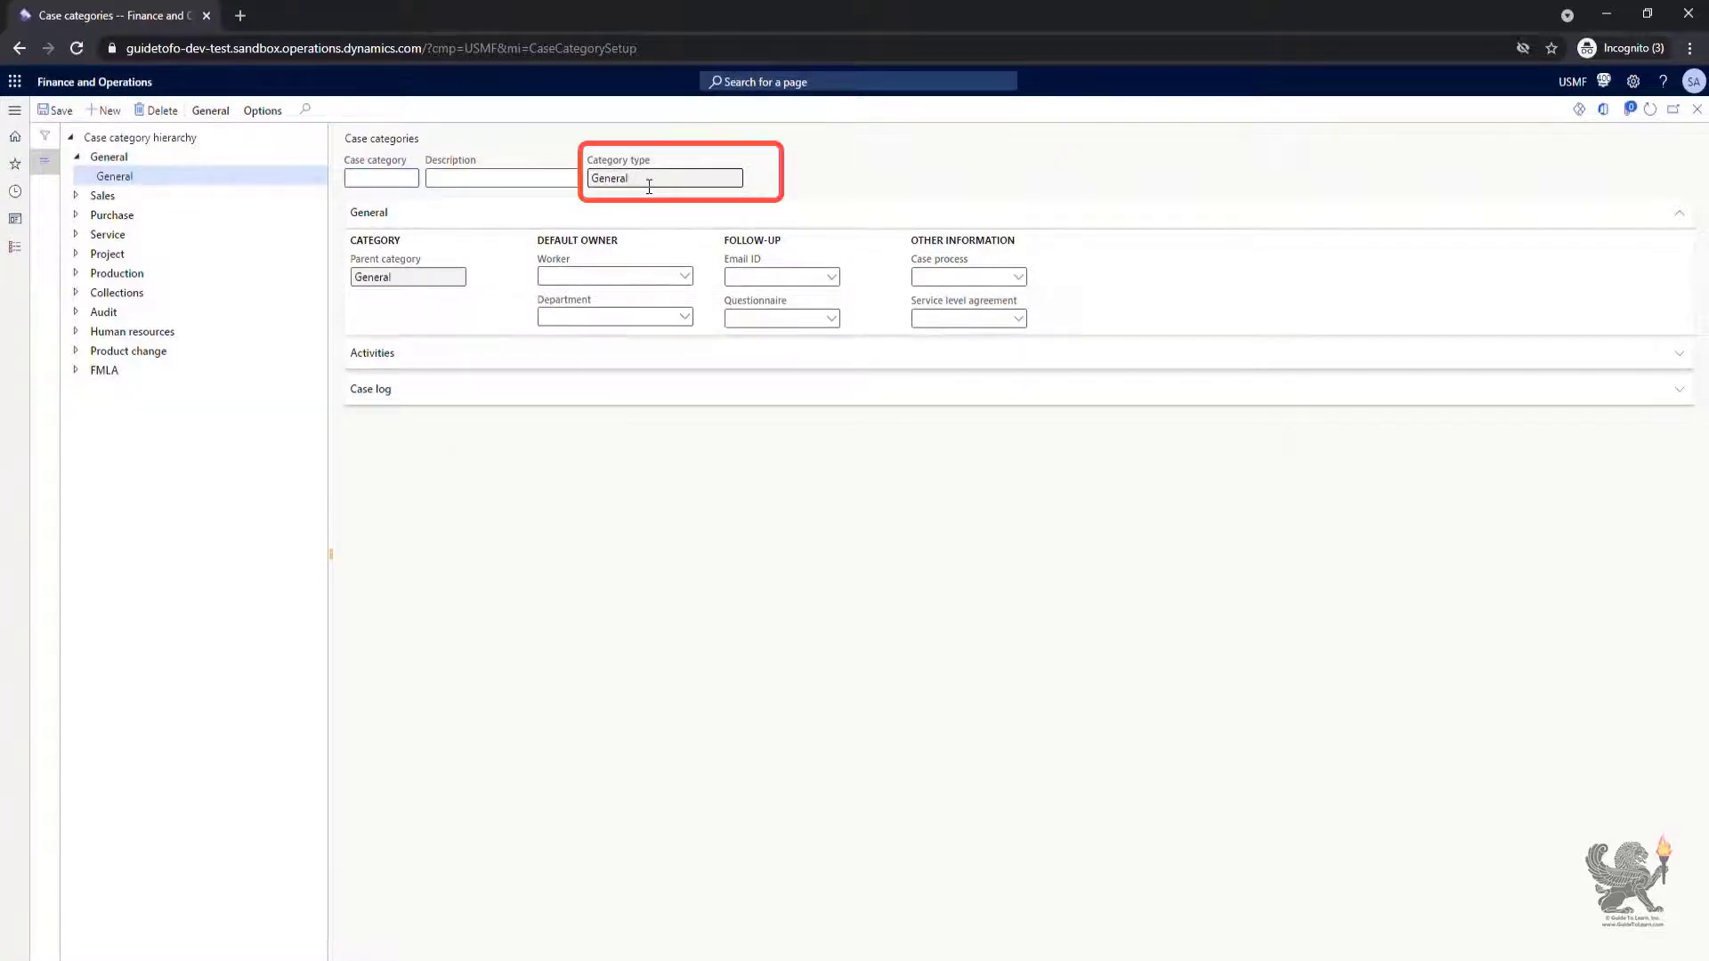
left_click(408, 276)
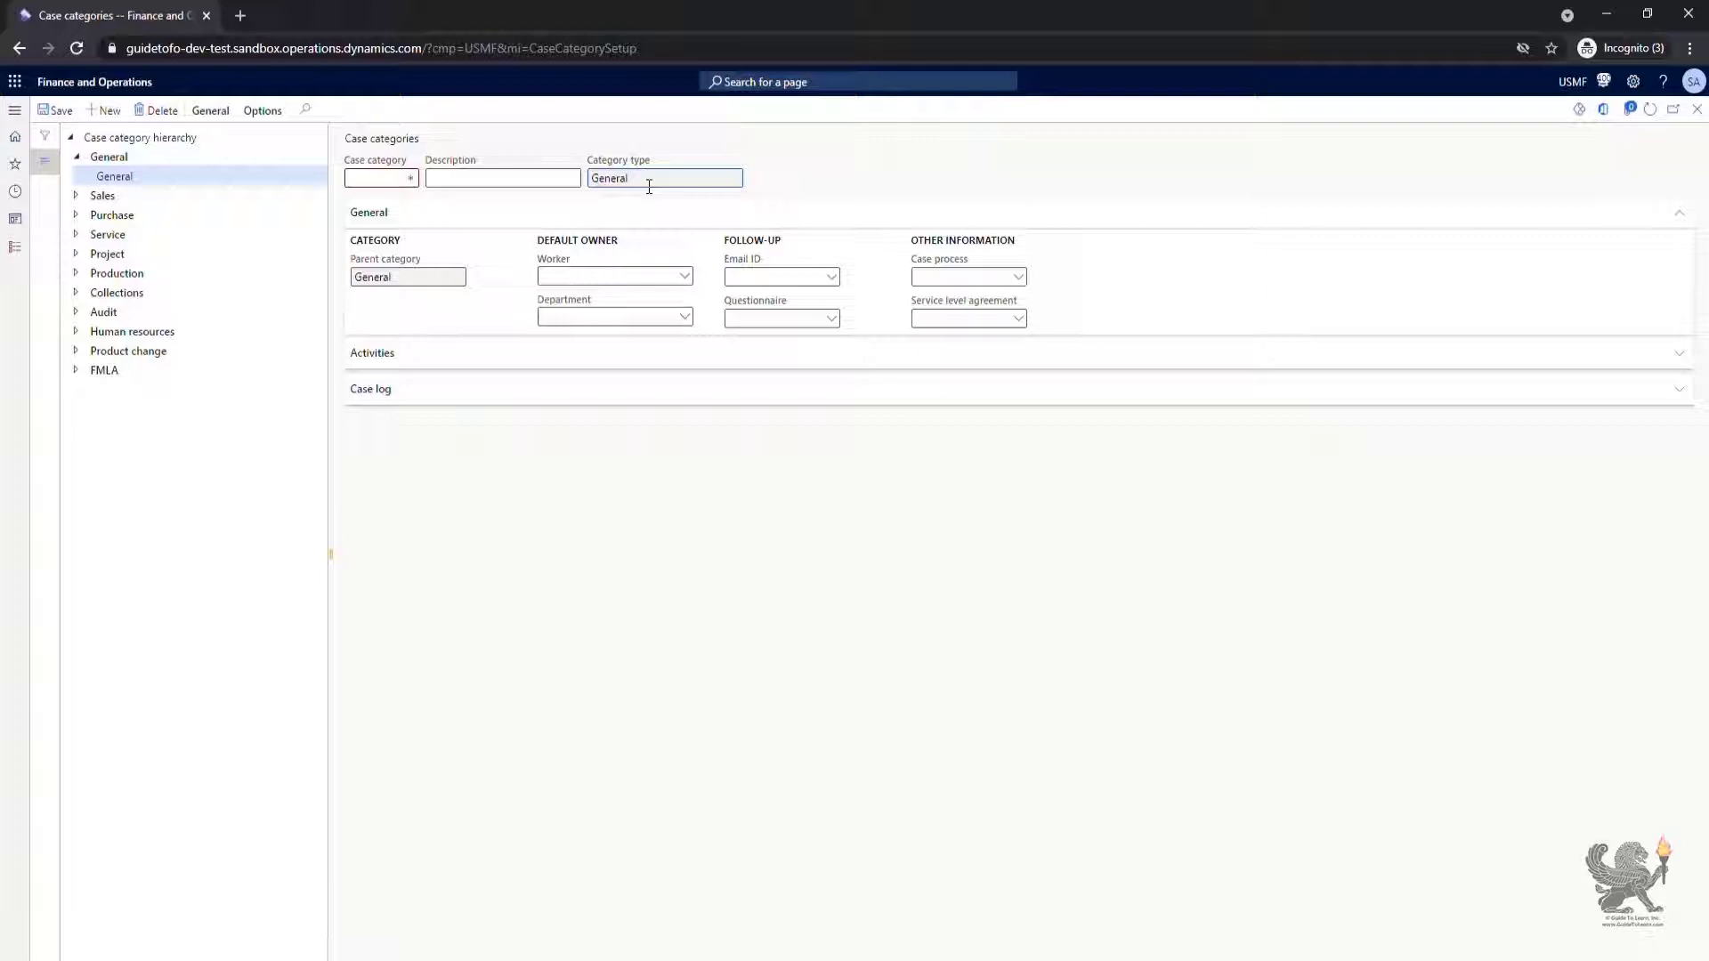
left_click(379, 178)
type("General")
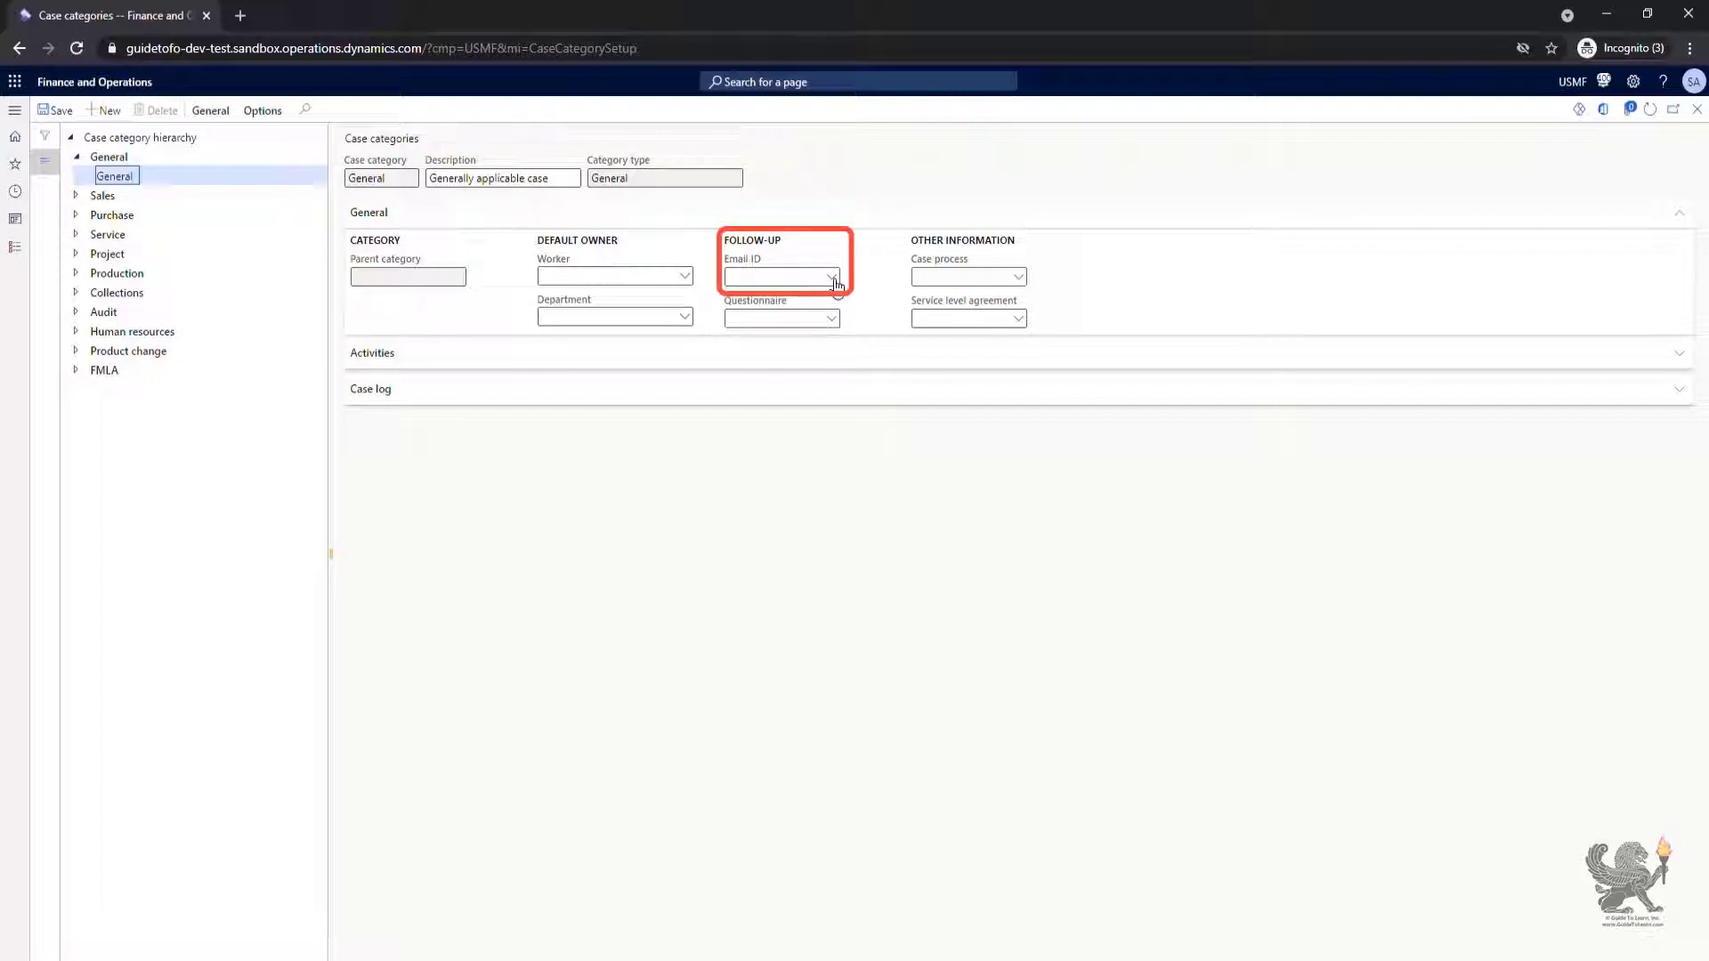
left_click(834, 276)
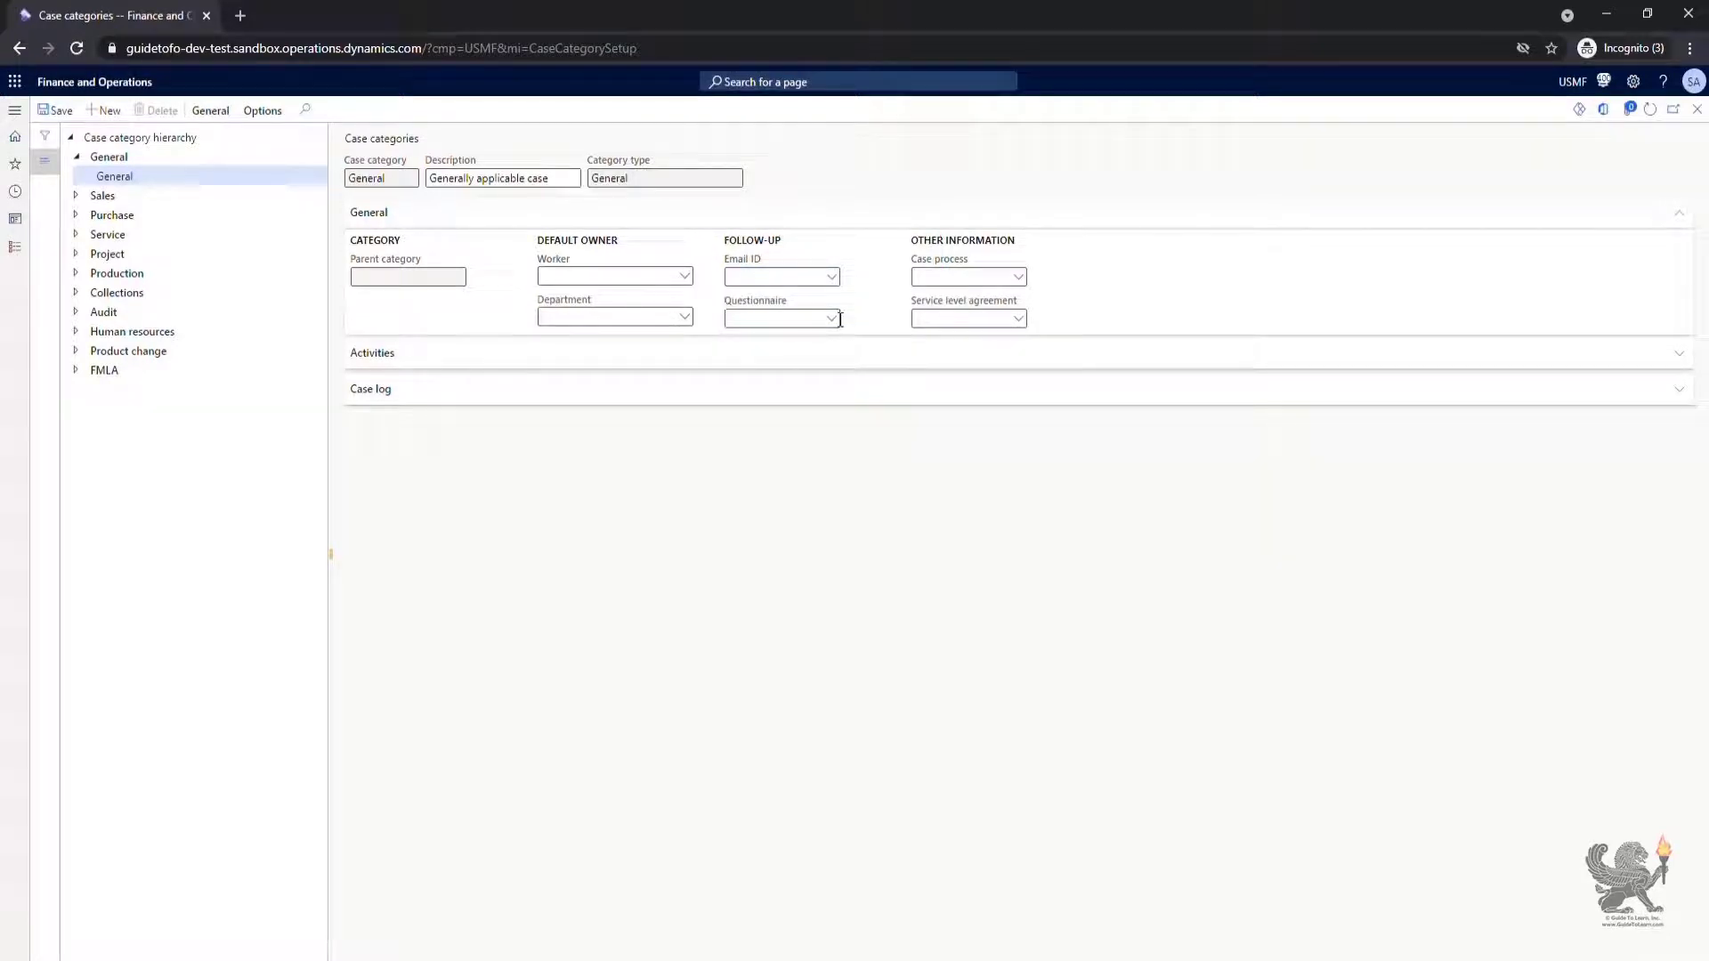
left_click(831, 316)
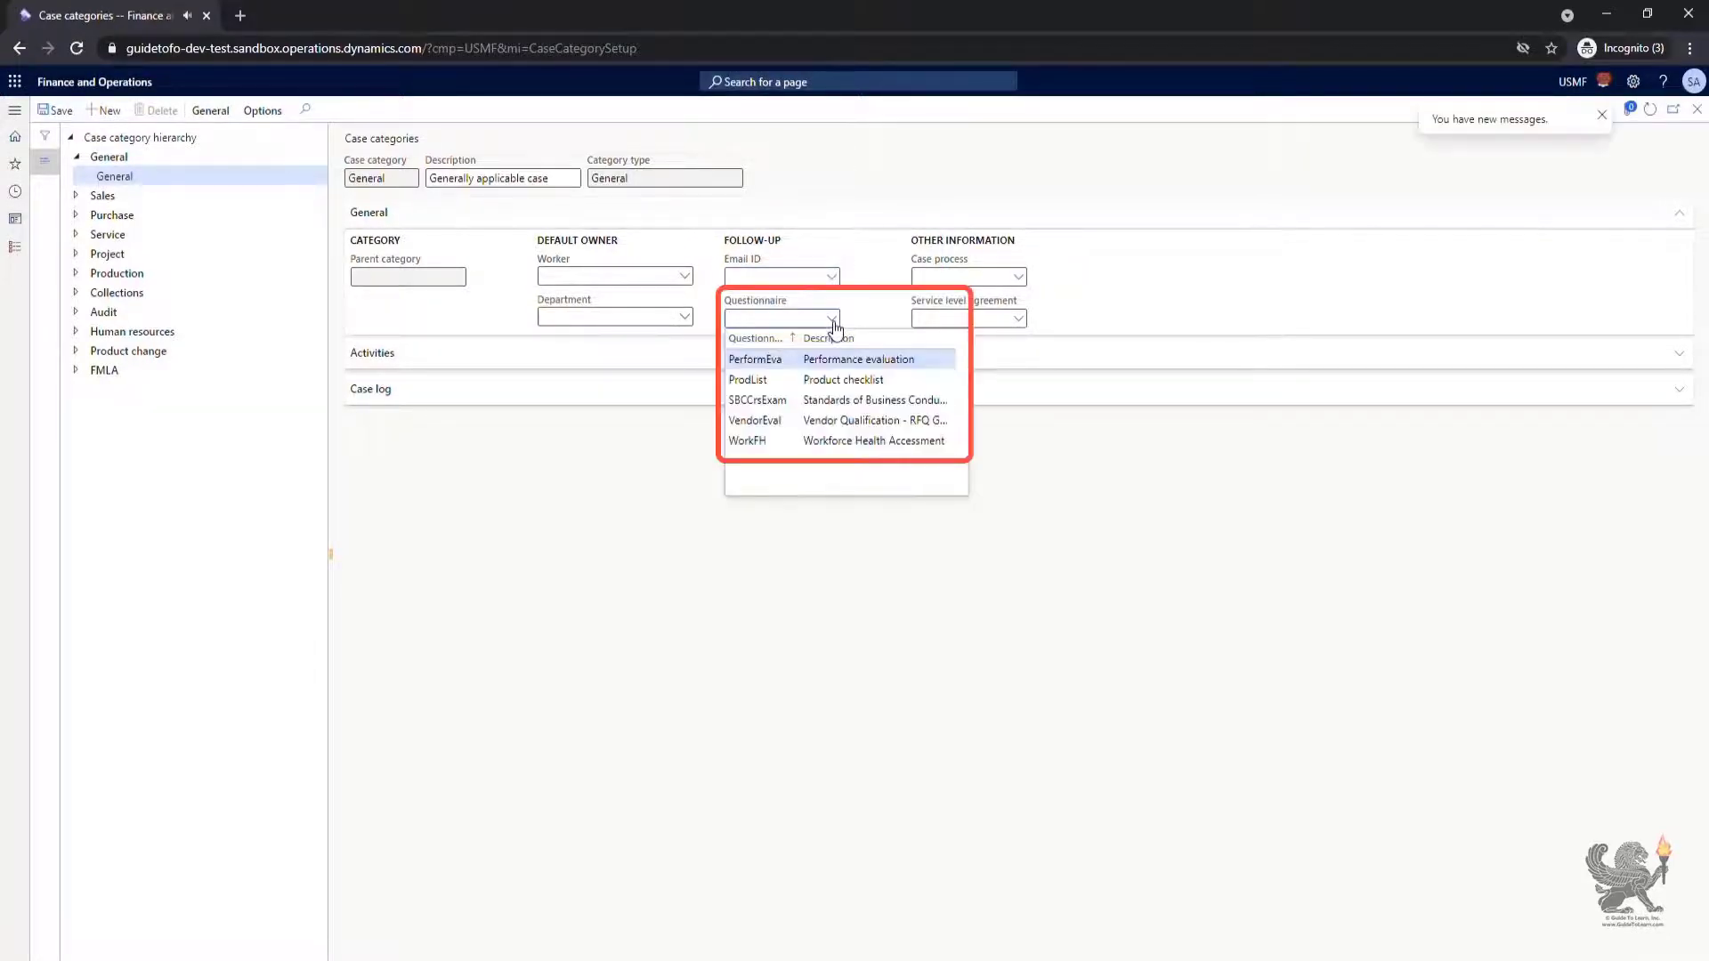
left_click(832, 317)
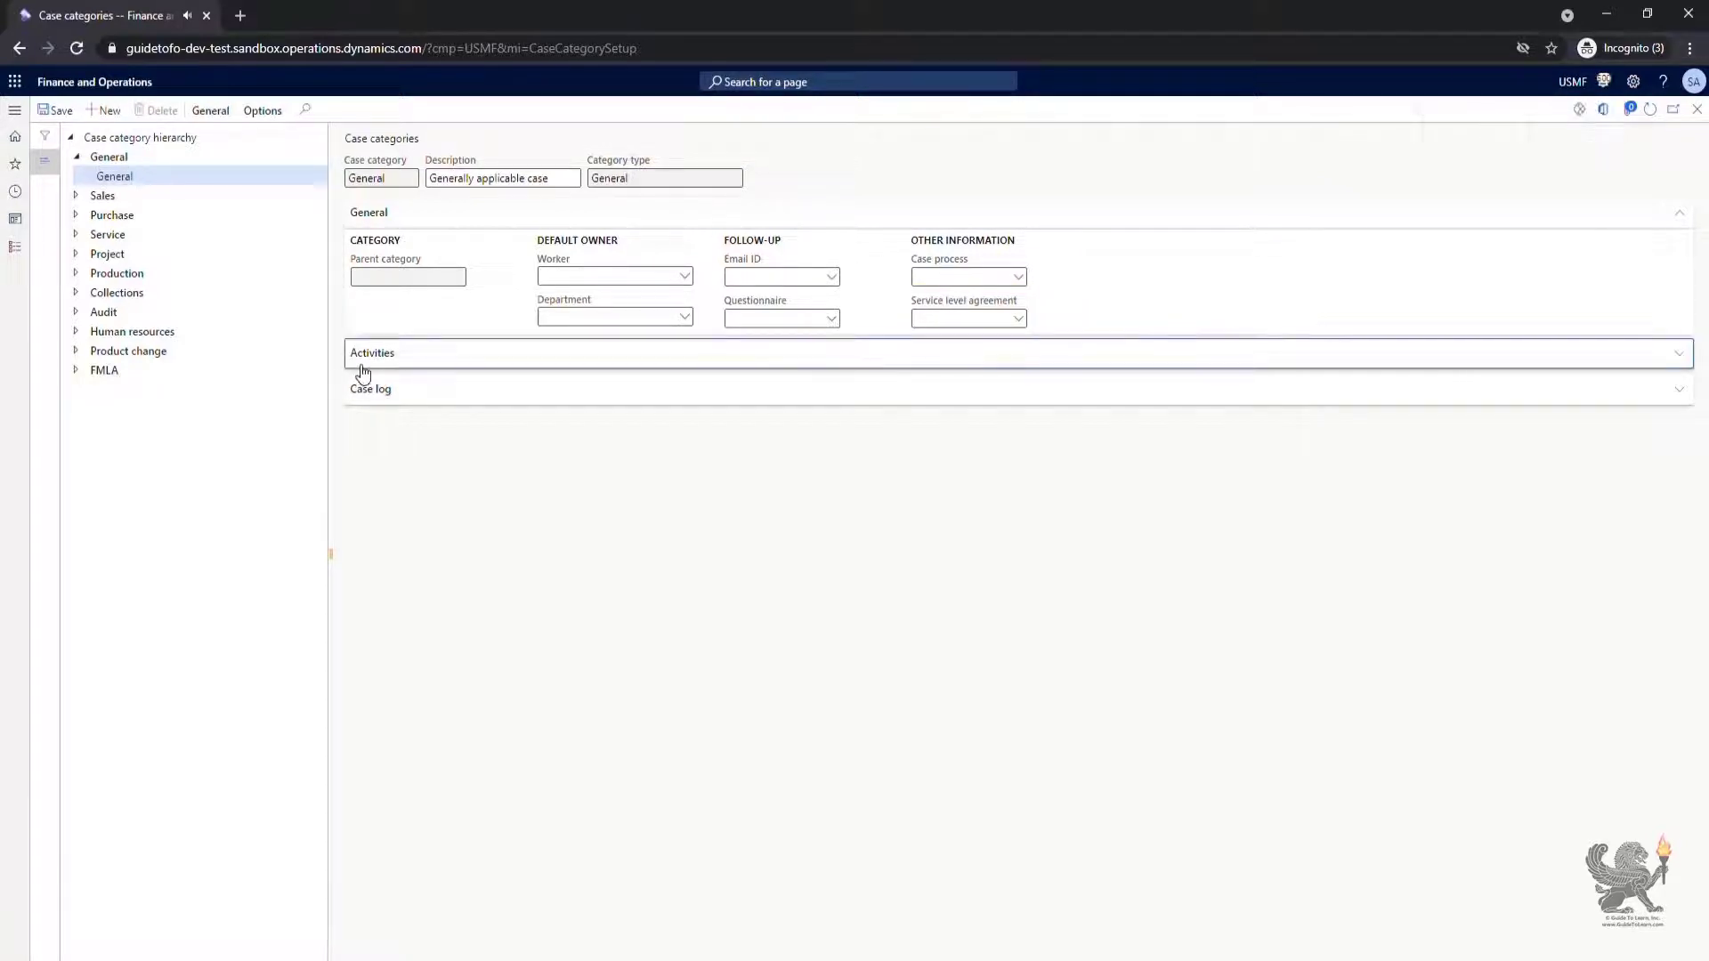
Review the category's Activities FastTab options, then bring up the modules list
left_click(372, 352)
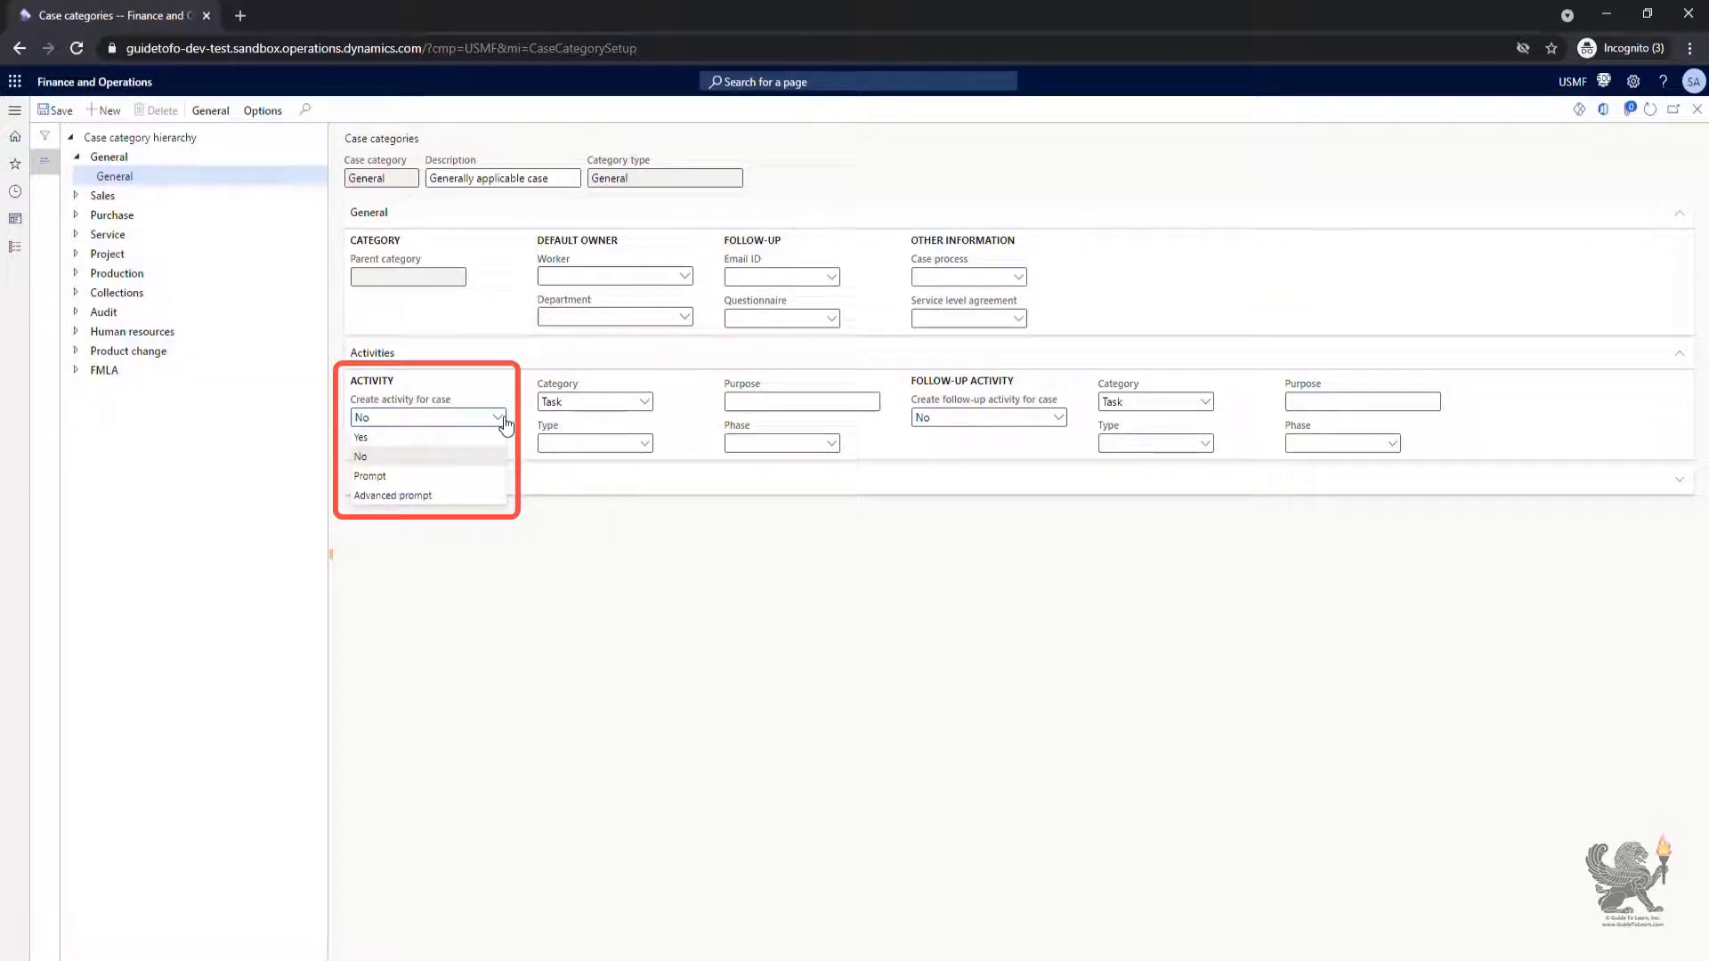
left_click(16, 249)
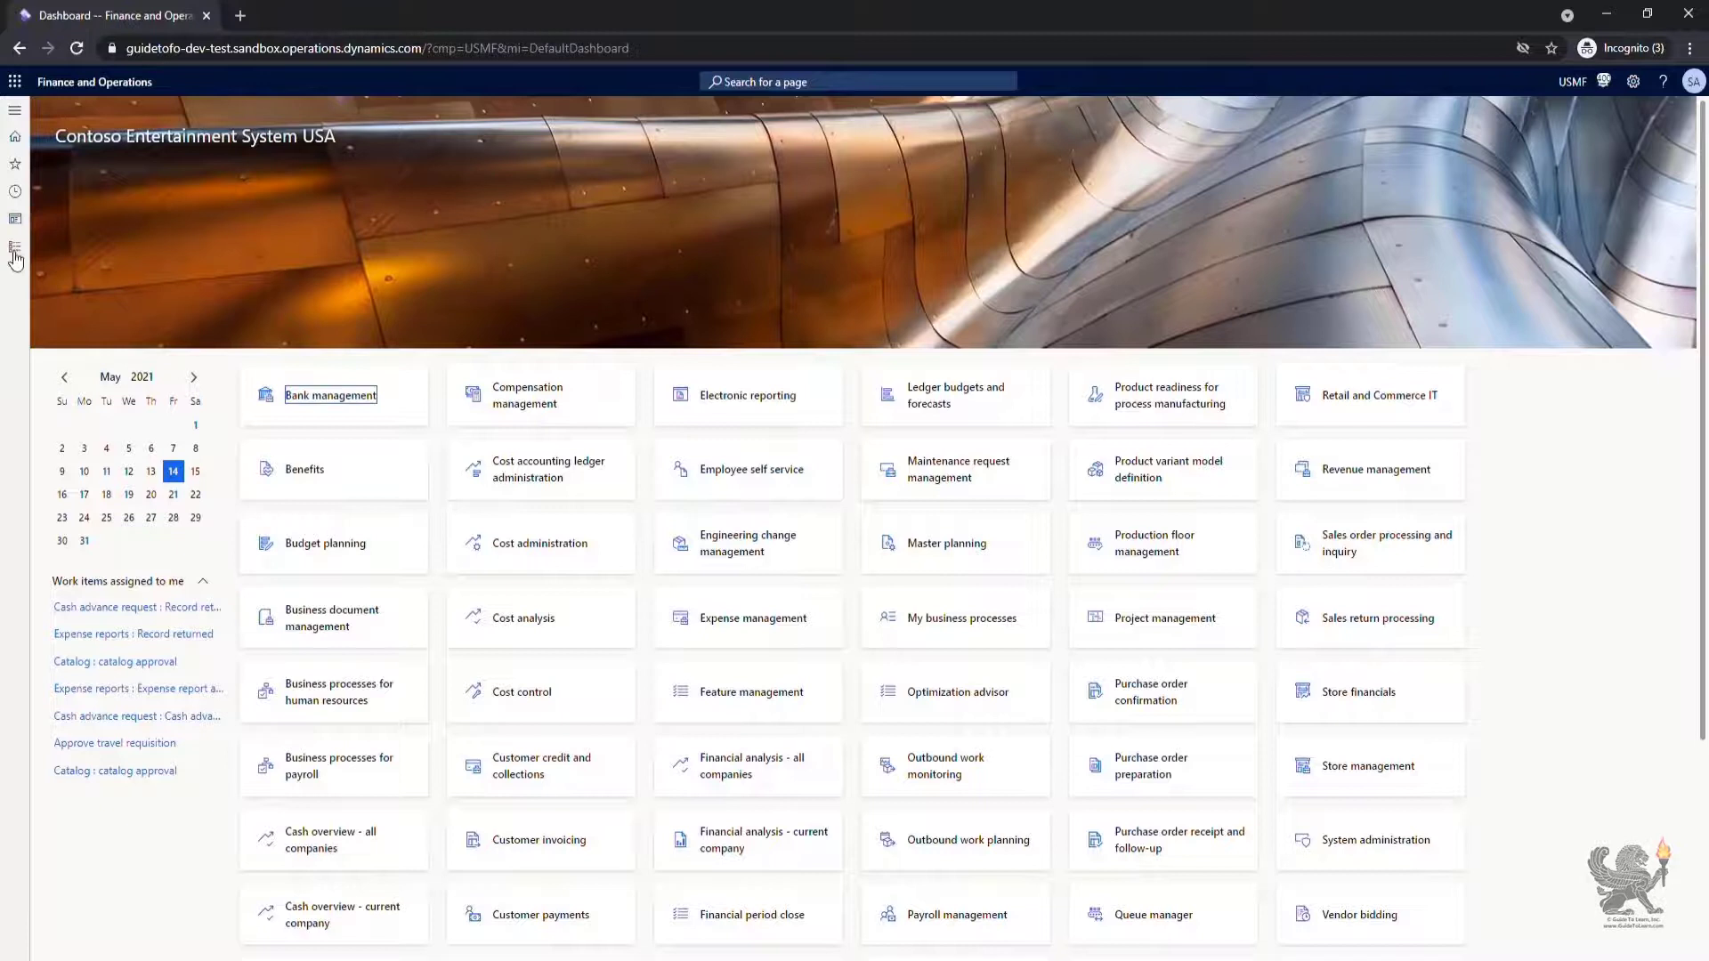
left_click(16, 247)
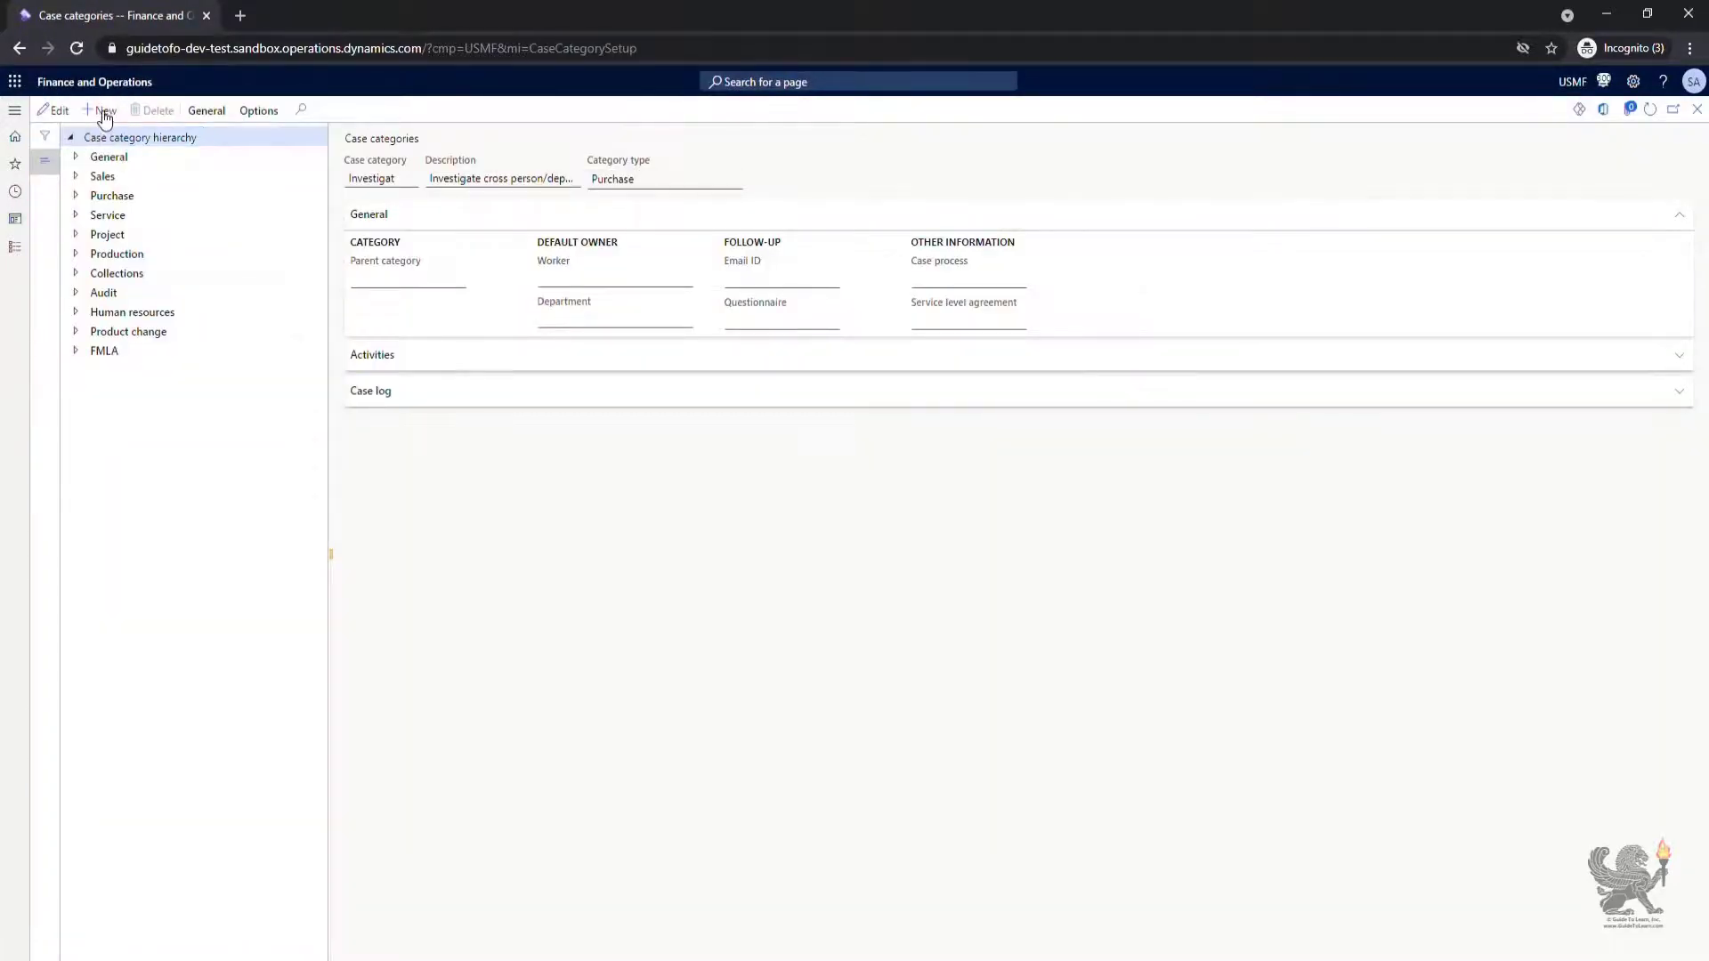
Start a new case category and view its Category type choices
left_click(106, 111)
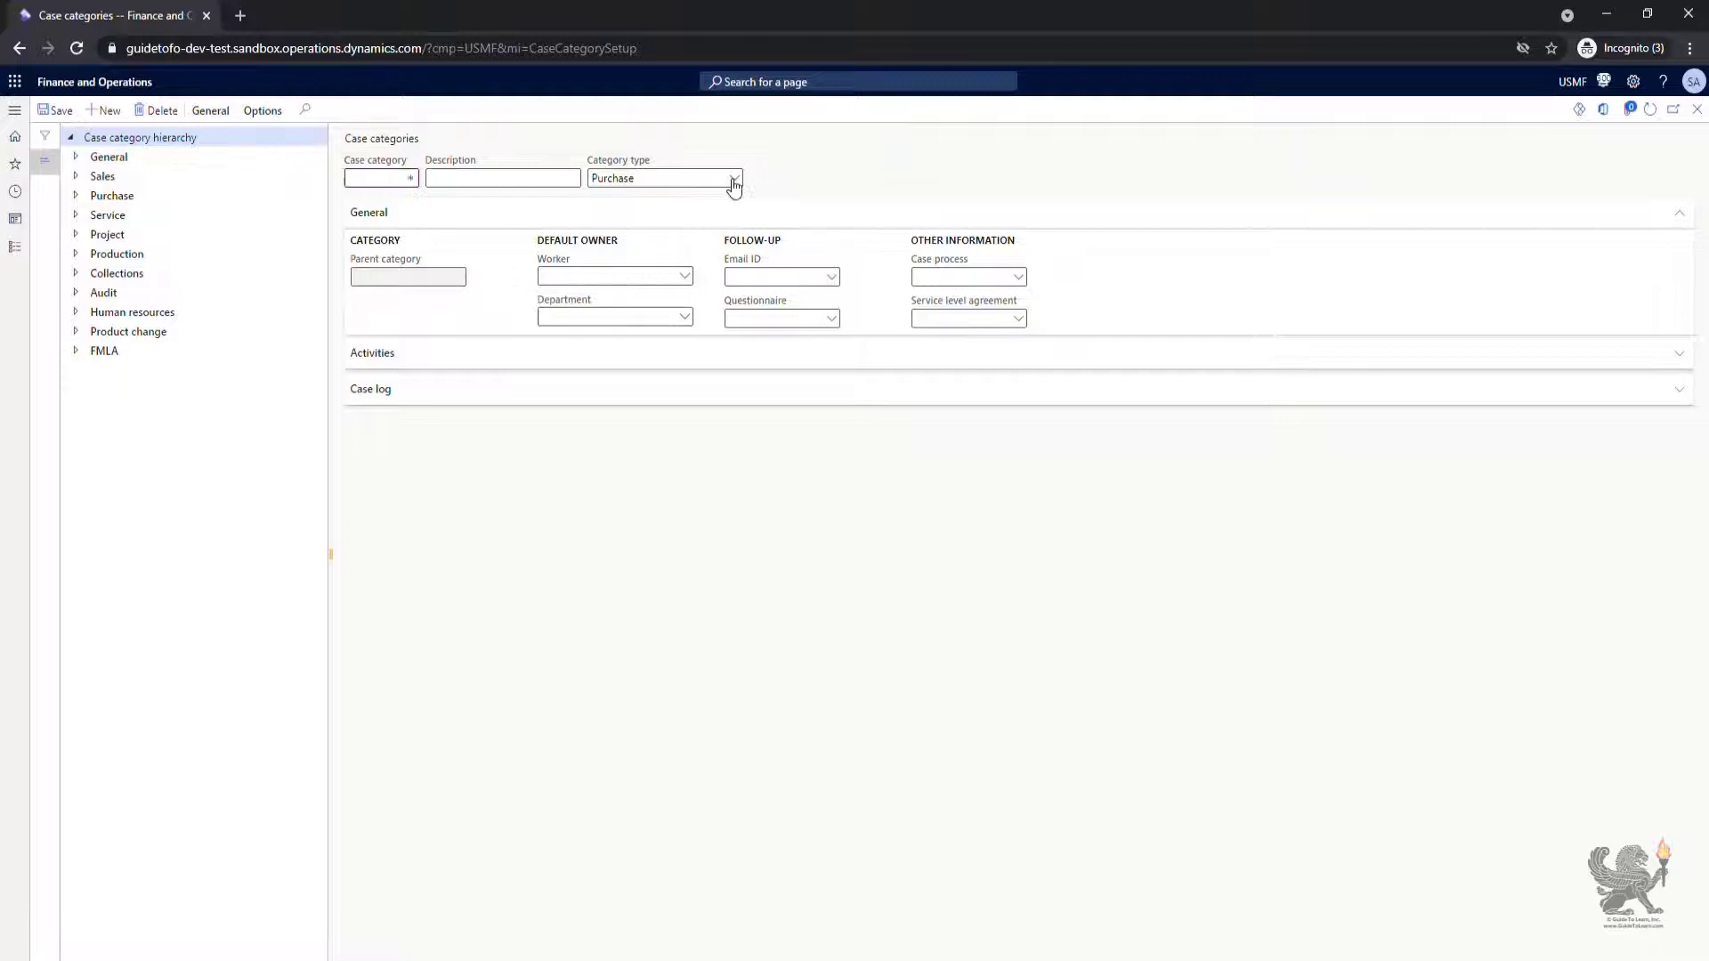
left_click(733, 178)
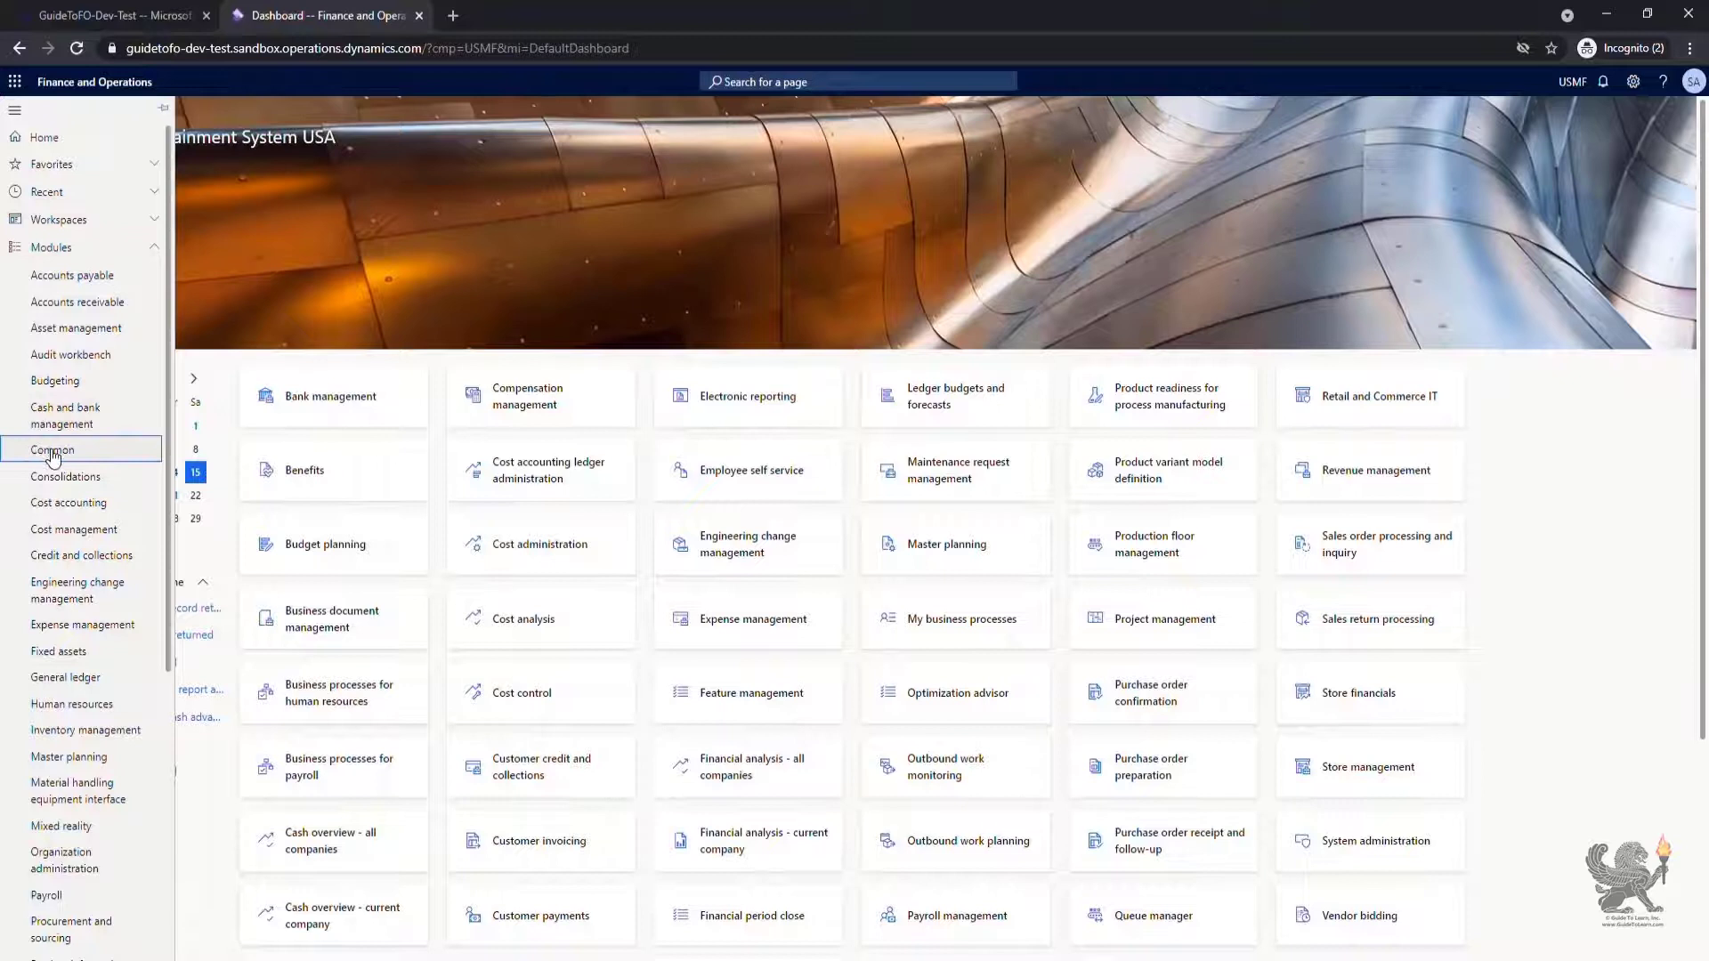
Open Common > Cases > All cases
left_click(51, 449)
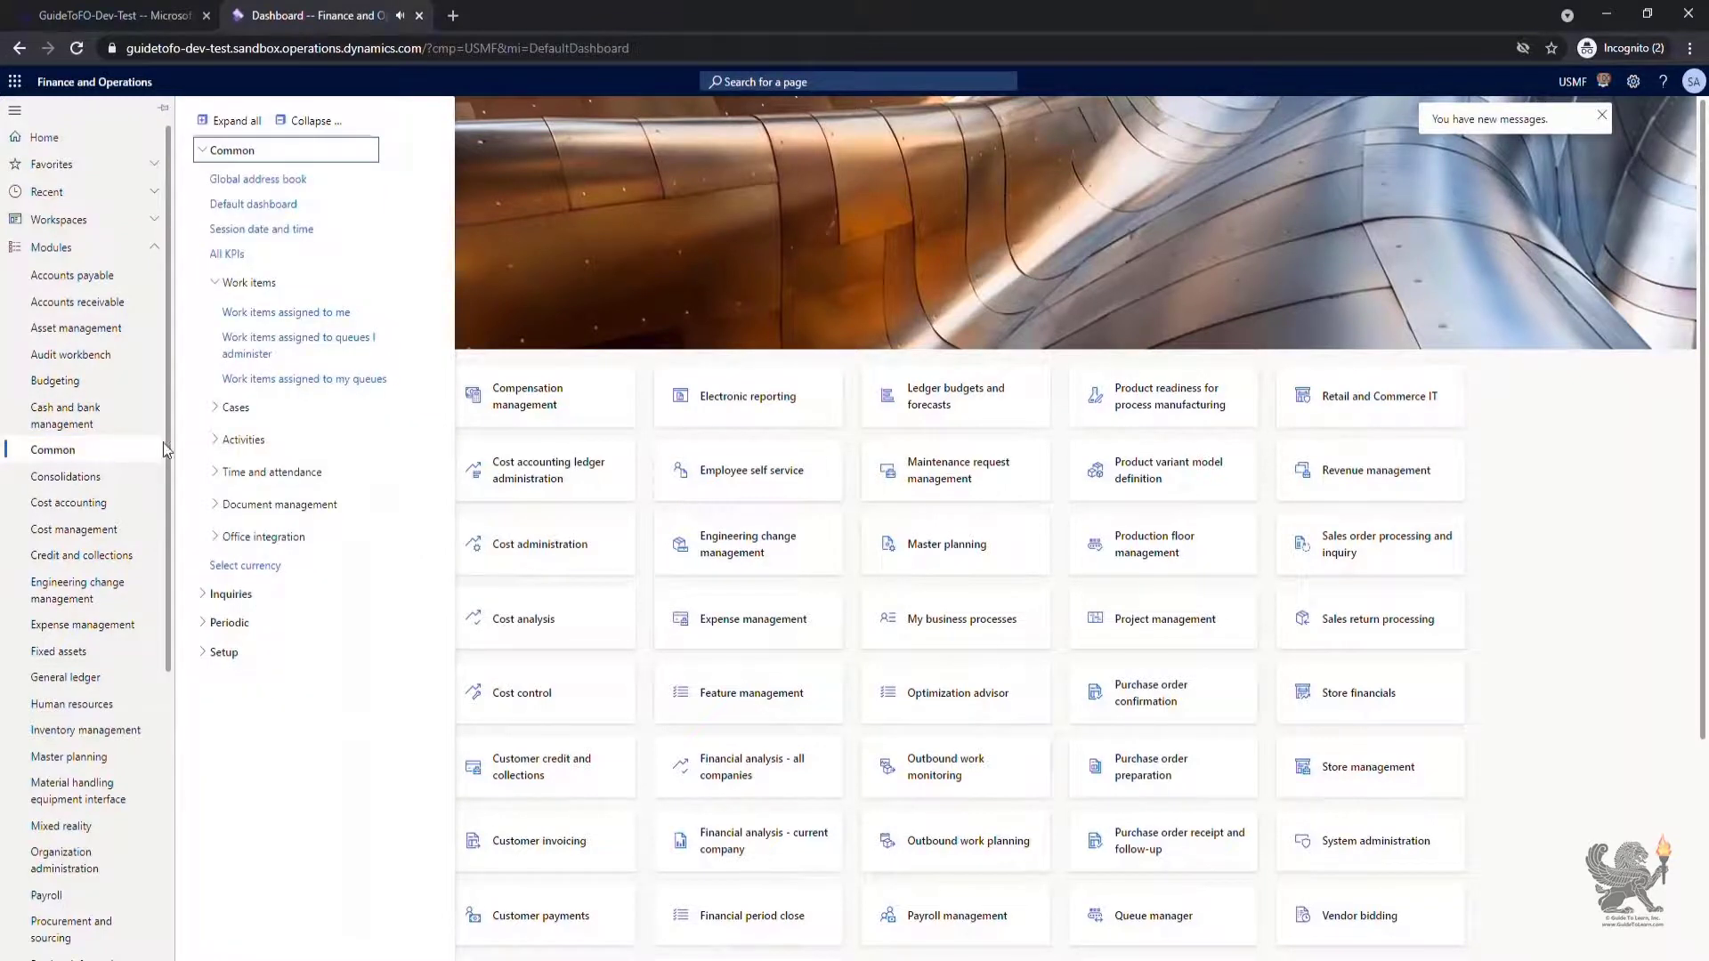
left_click(234, 407)
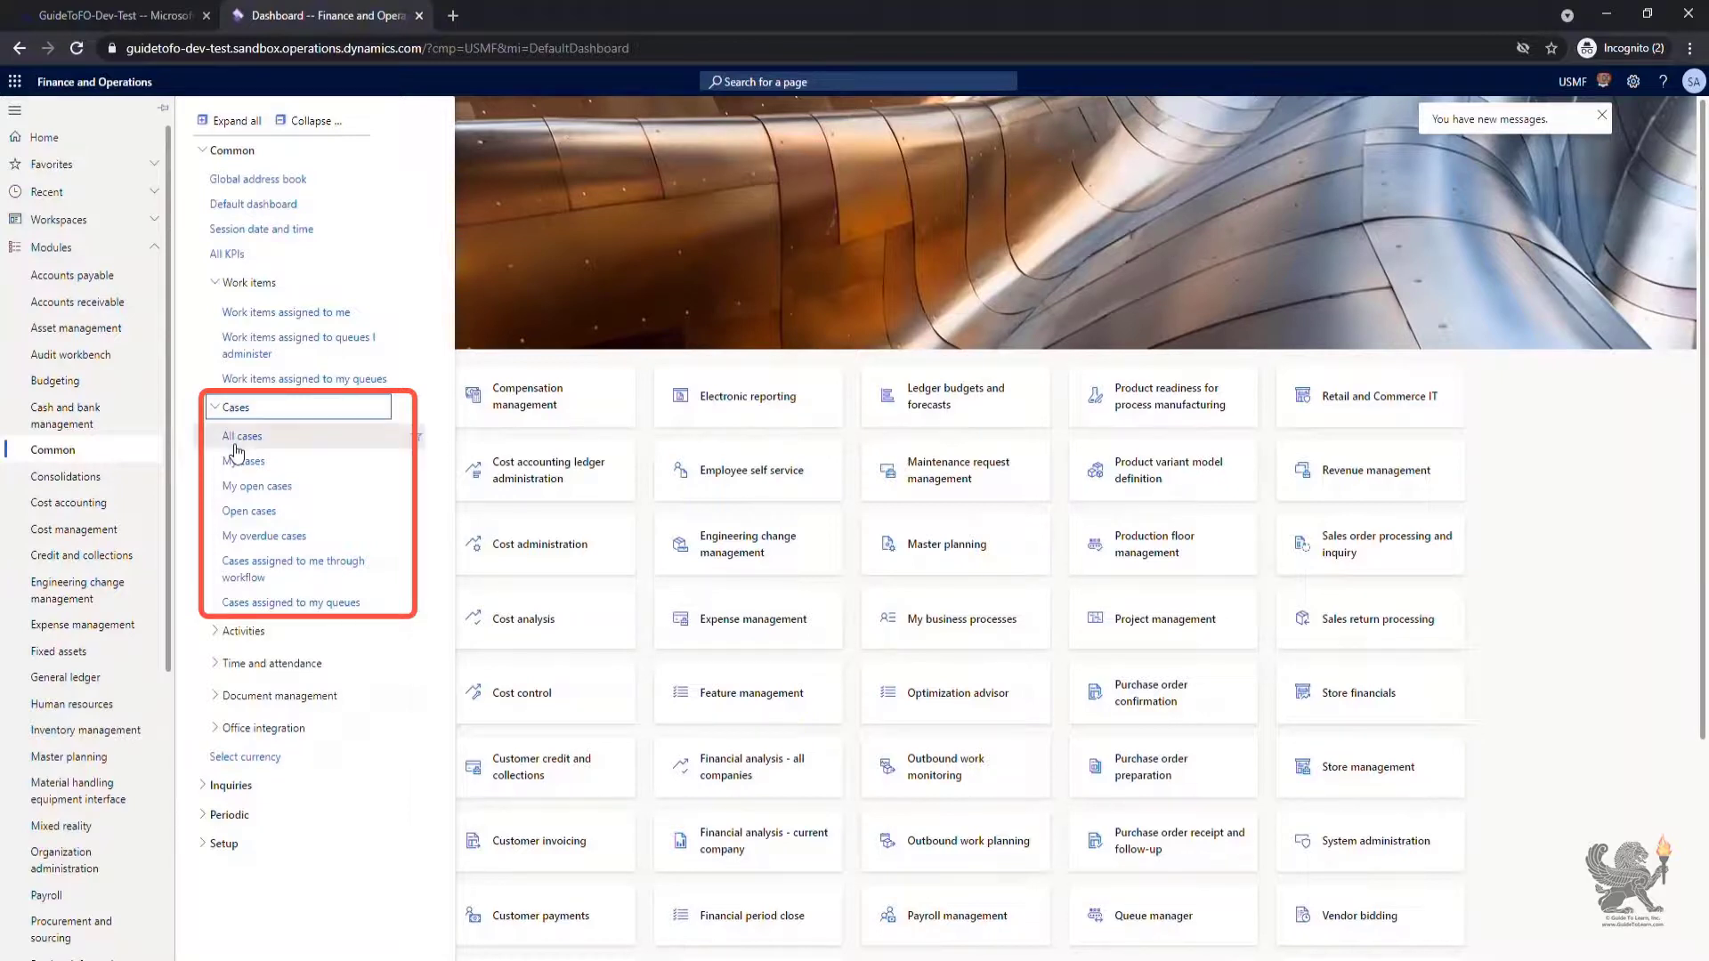
left_click(241, 436)
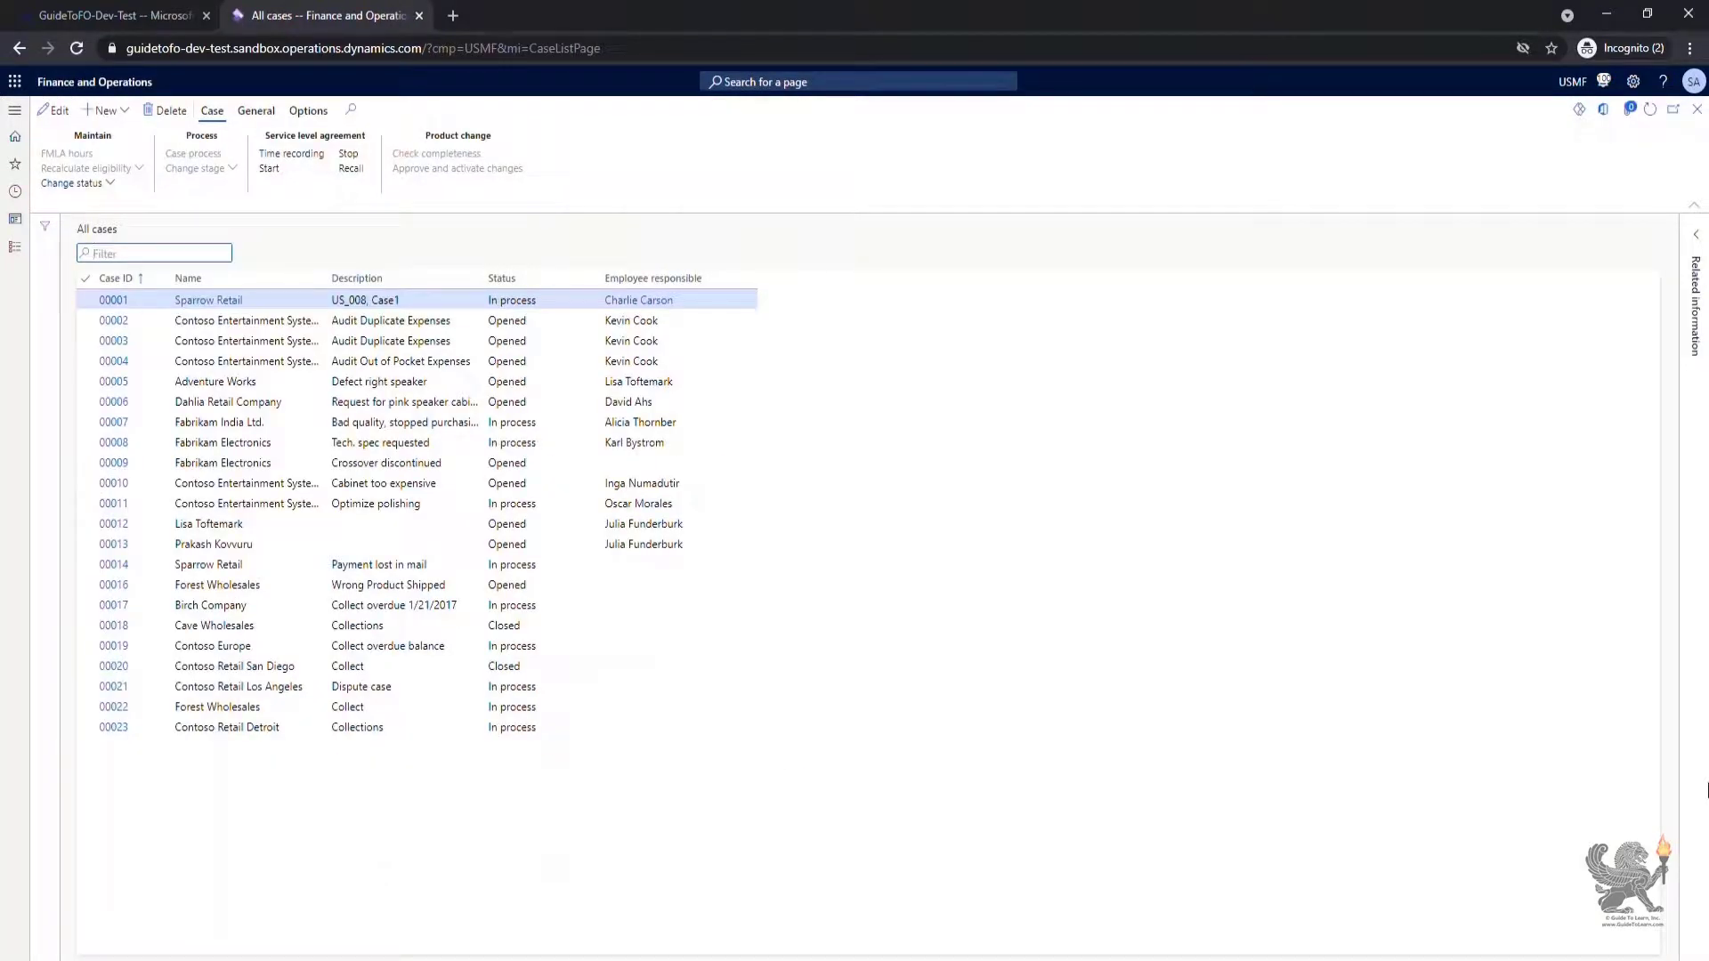
Start a new case and a dependent case from All cases, cancelling both
left_click(106, 110)
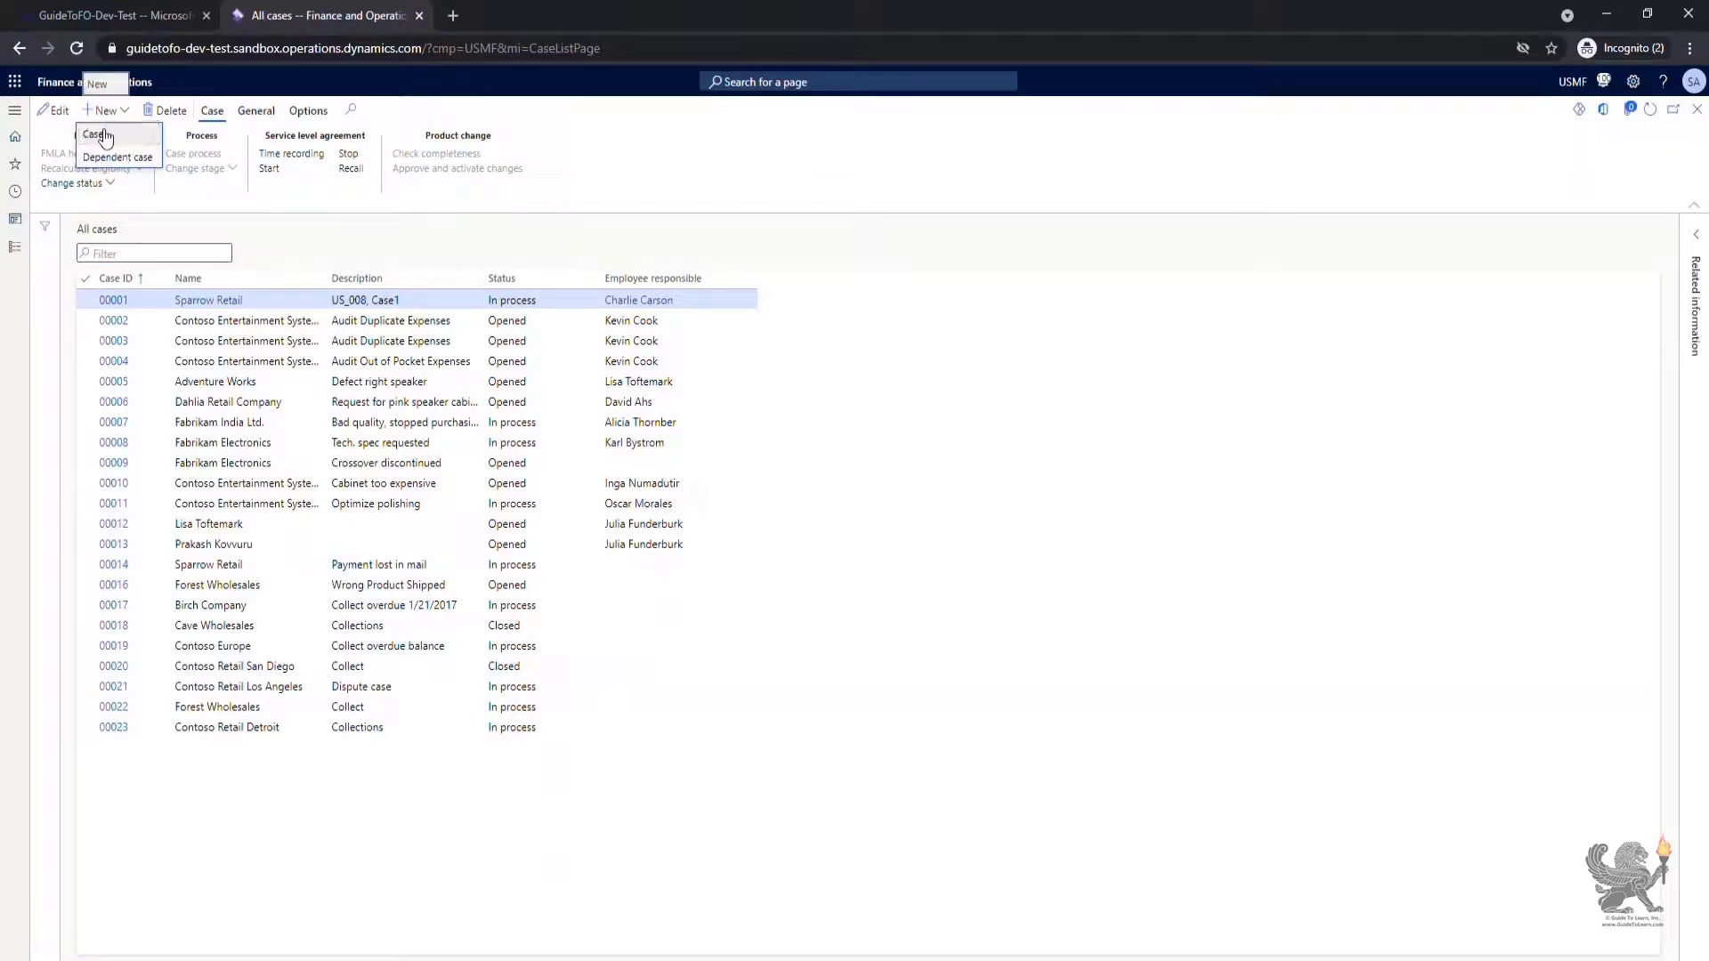
left_click(96, 136)
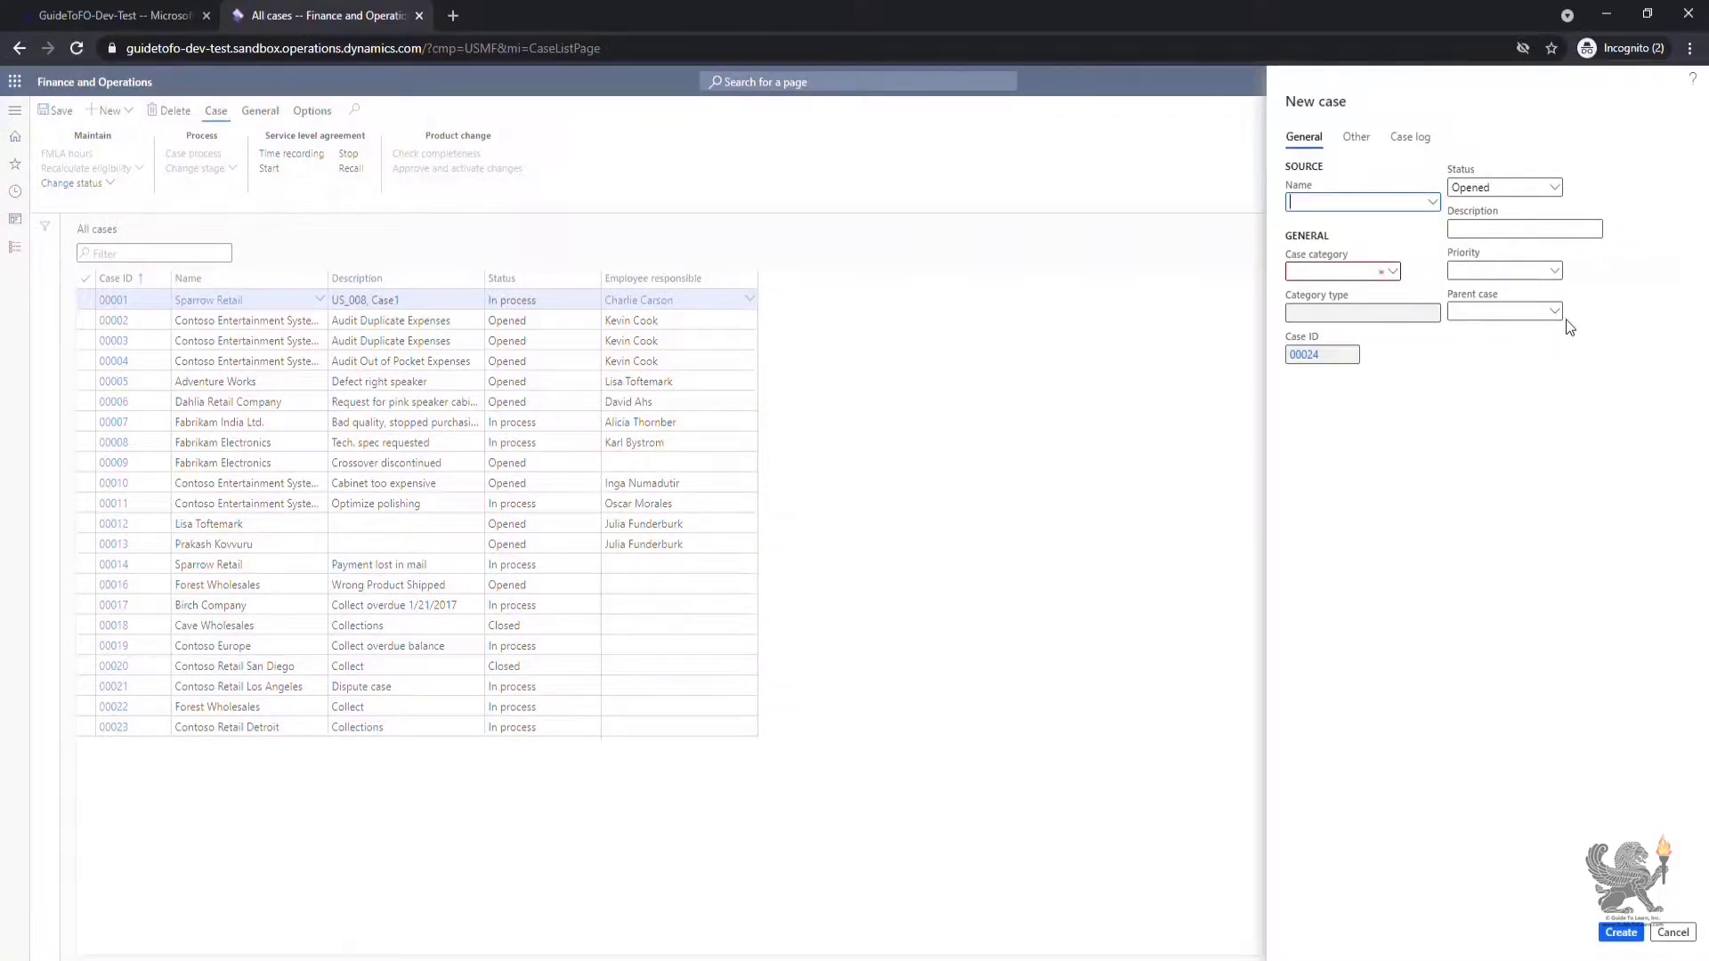
left_click(1671, 932)
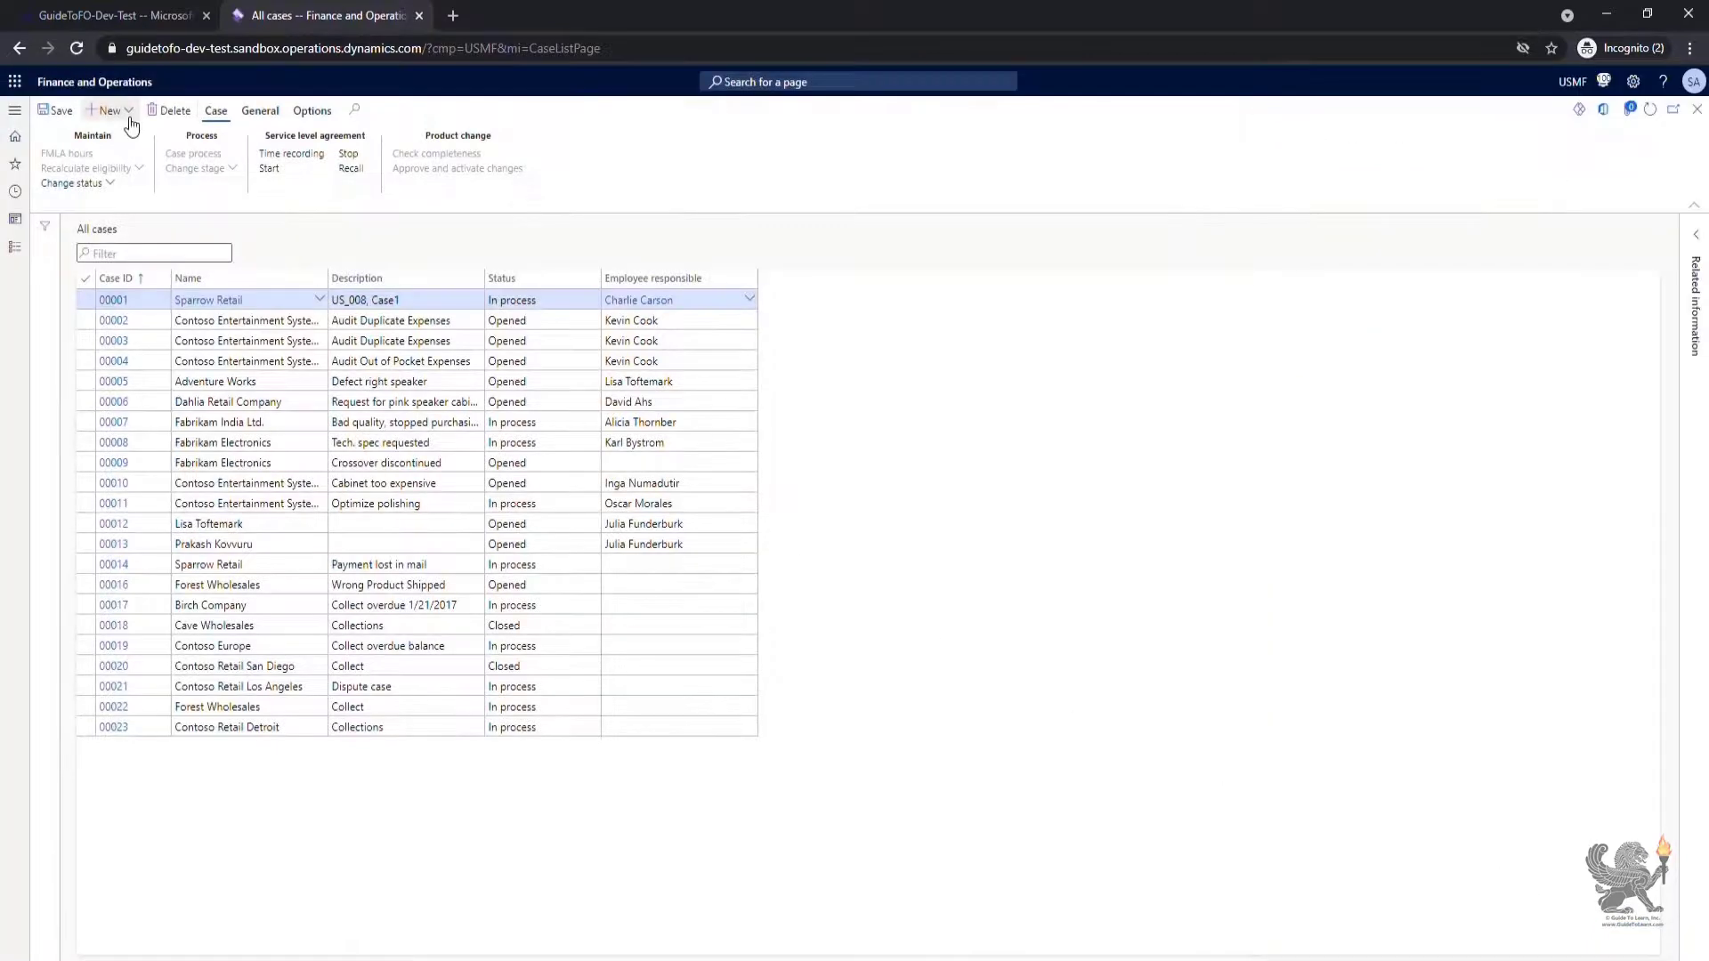
left_click(107, 110)
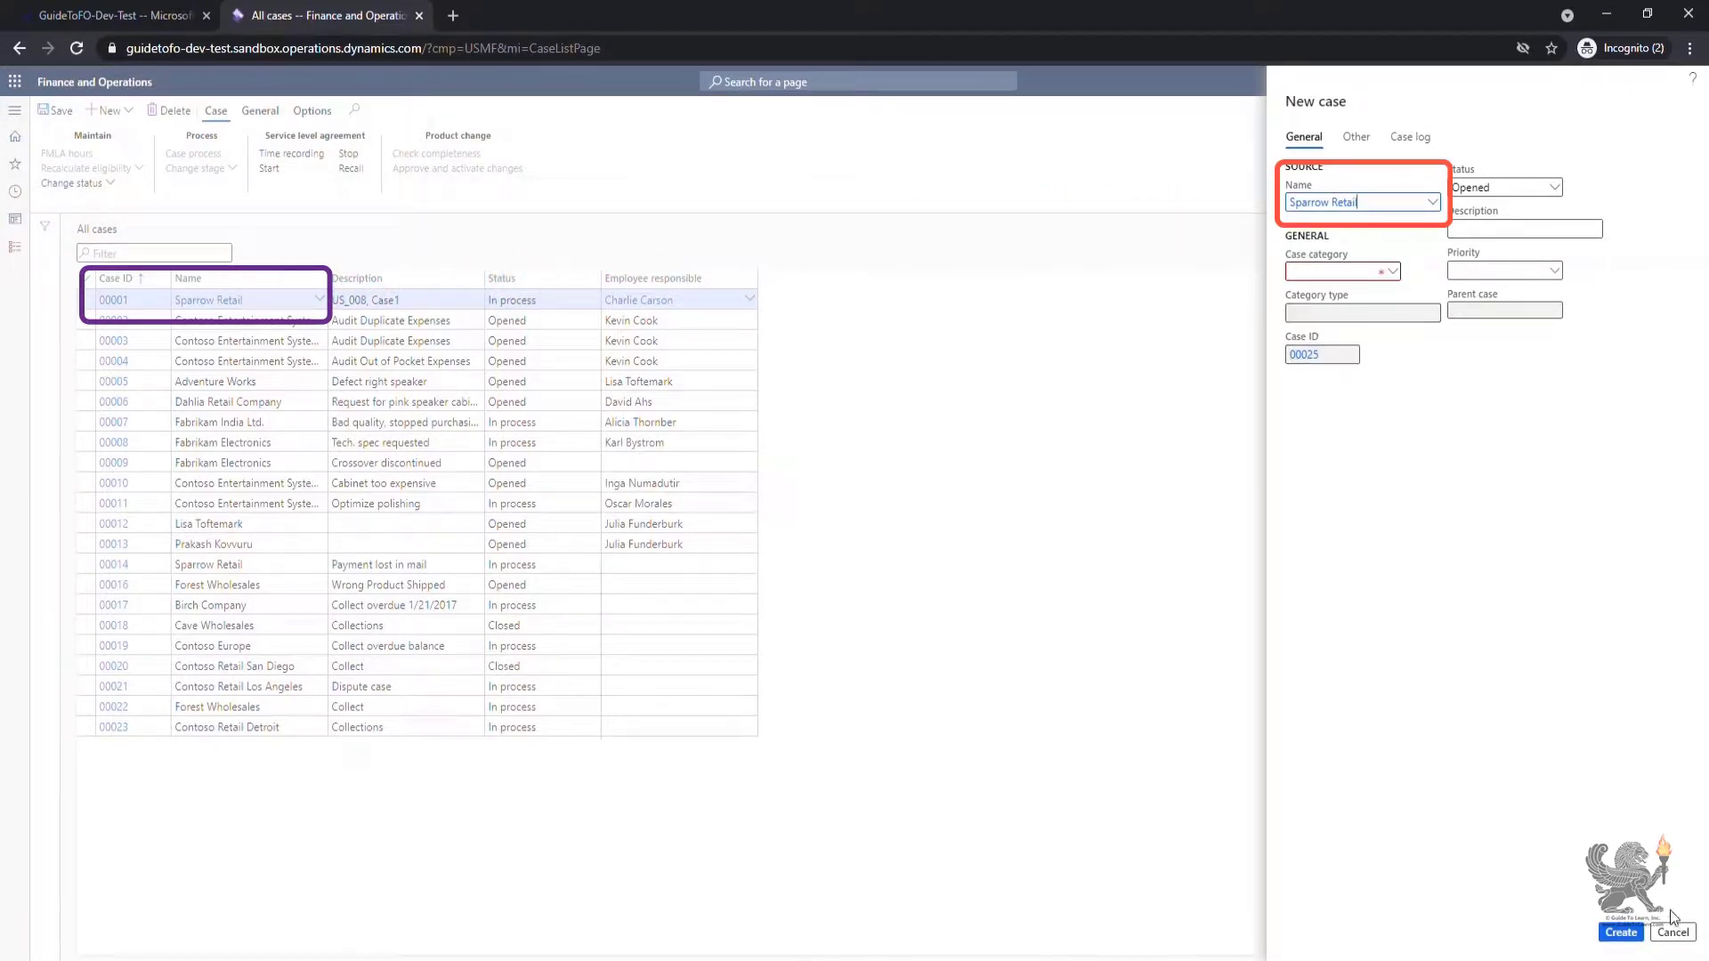
left_click(1671, 932)
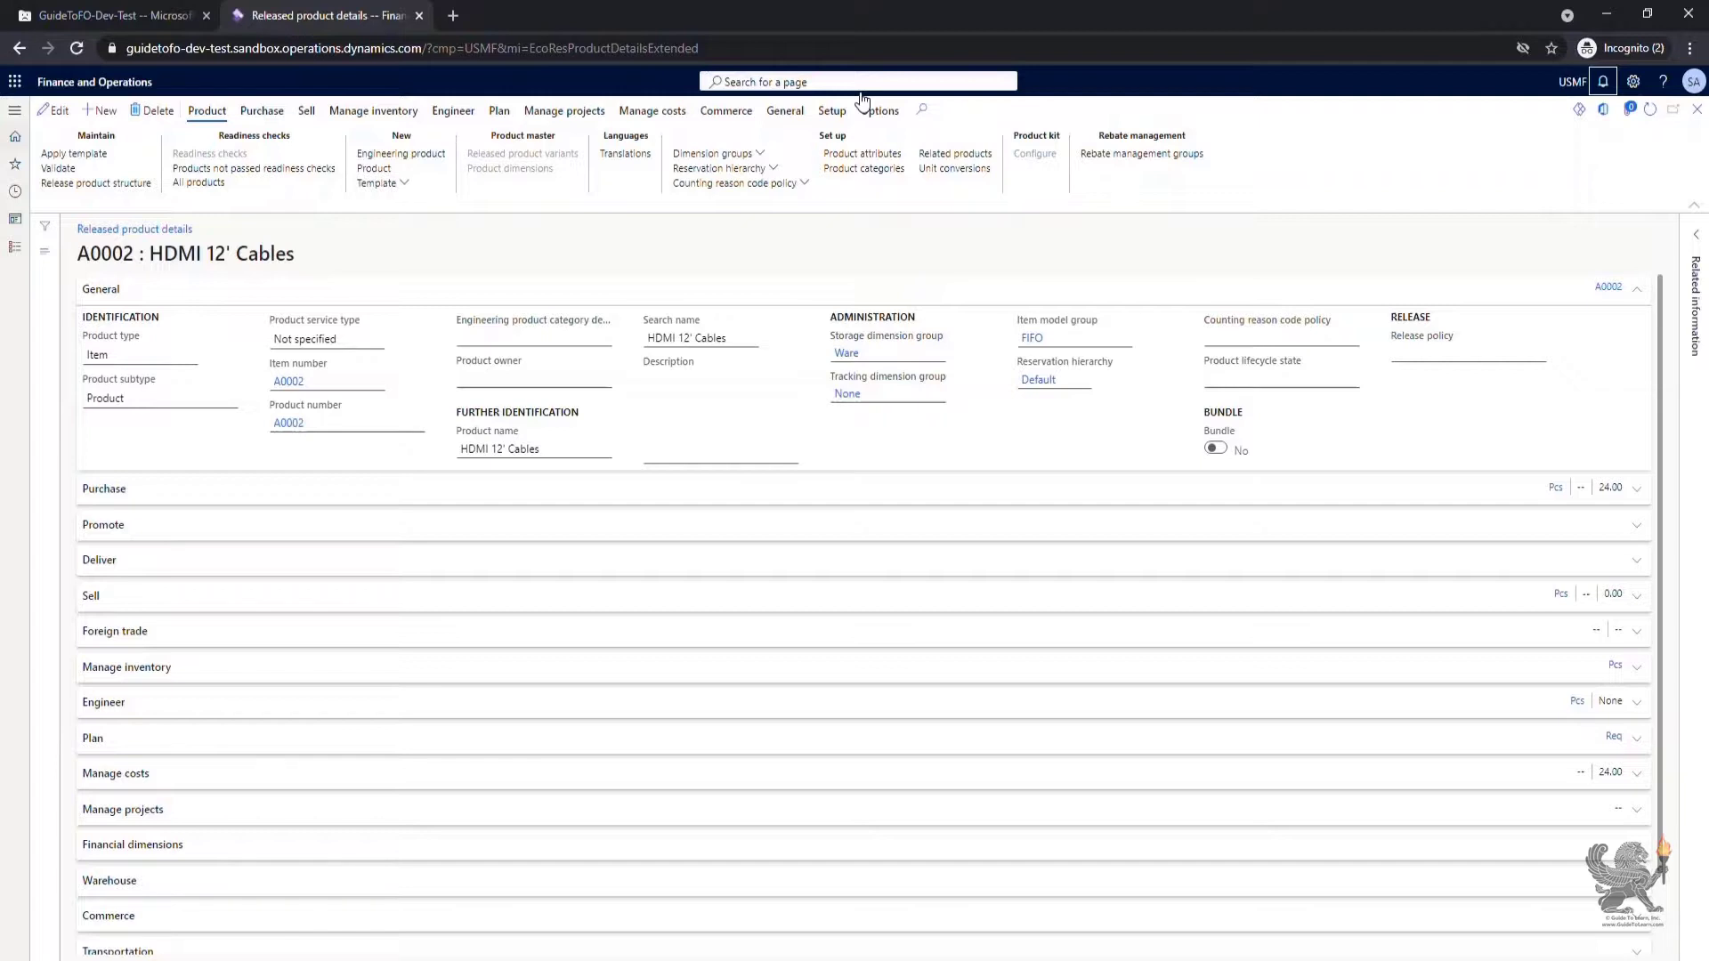
Open All cases for product A0002 from the General Action Pane tab
left_click(783, 111)
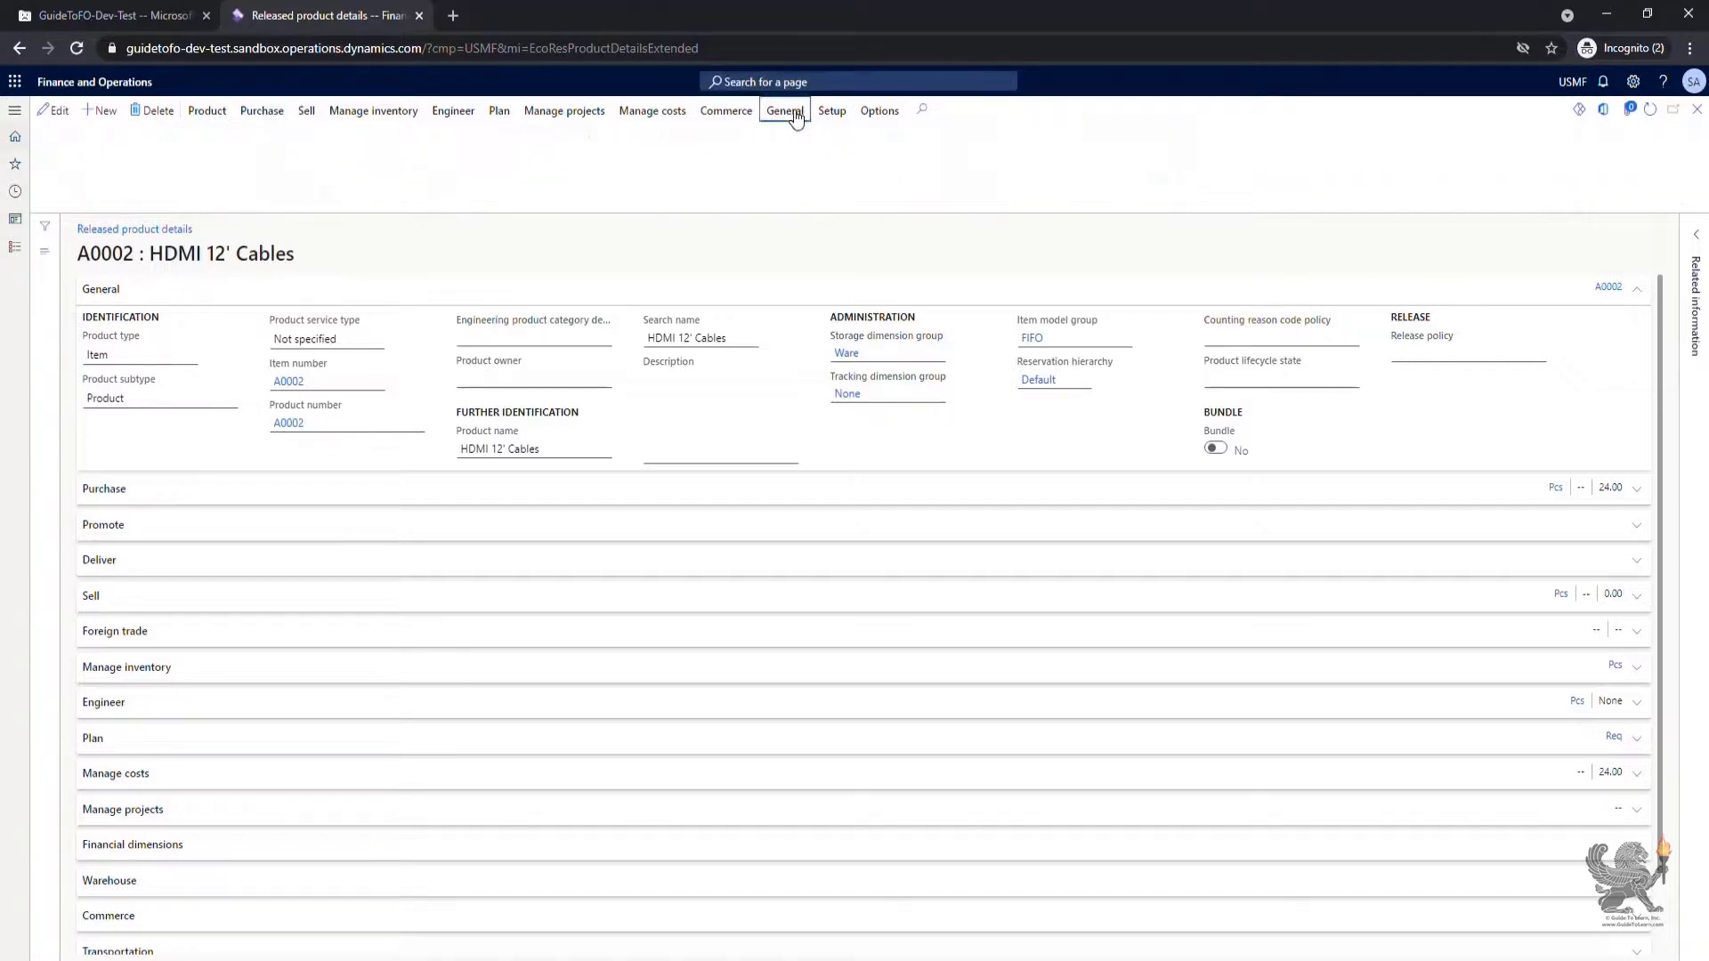
left_click(783, 111)
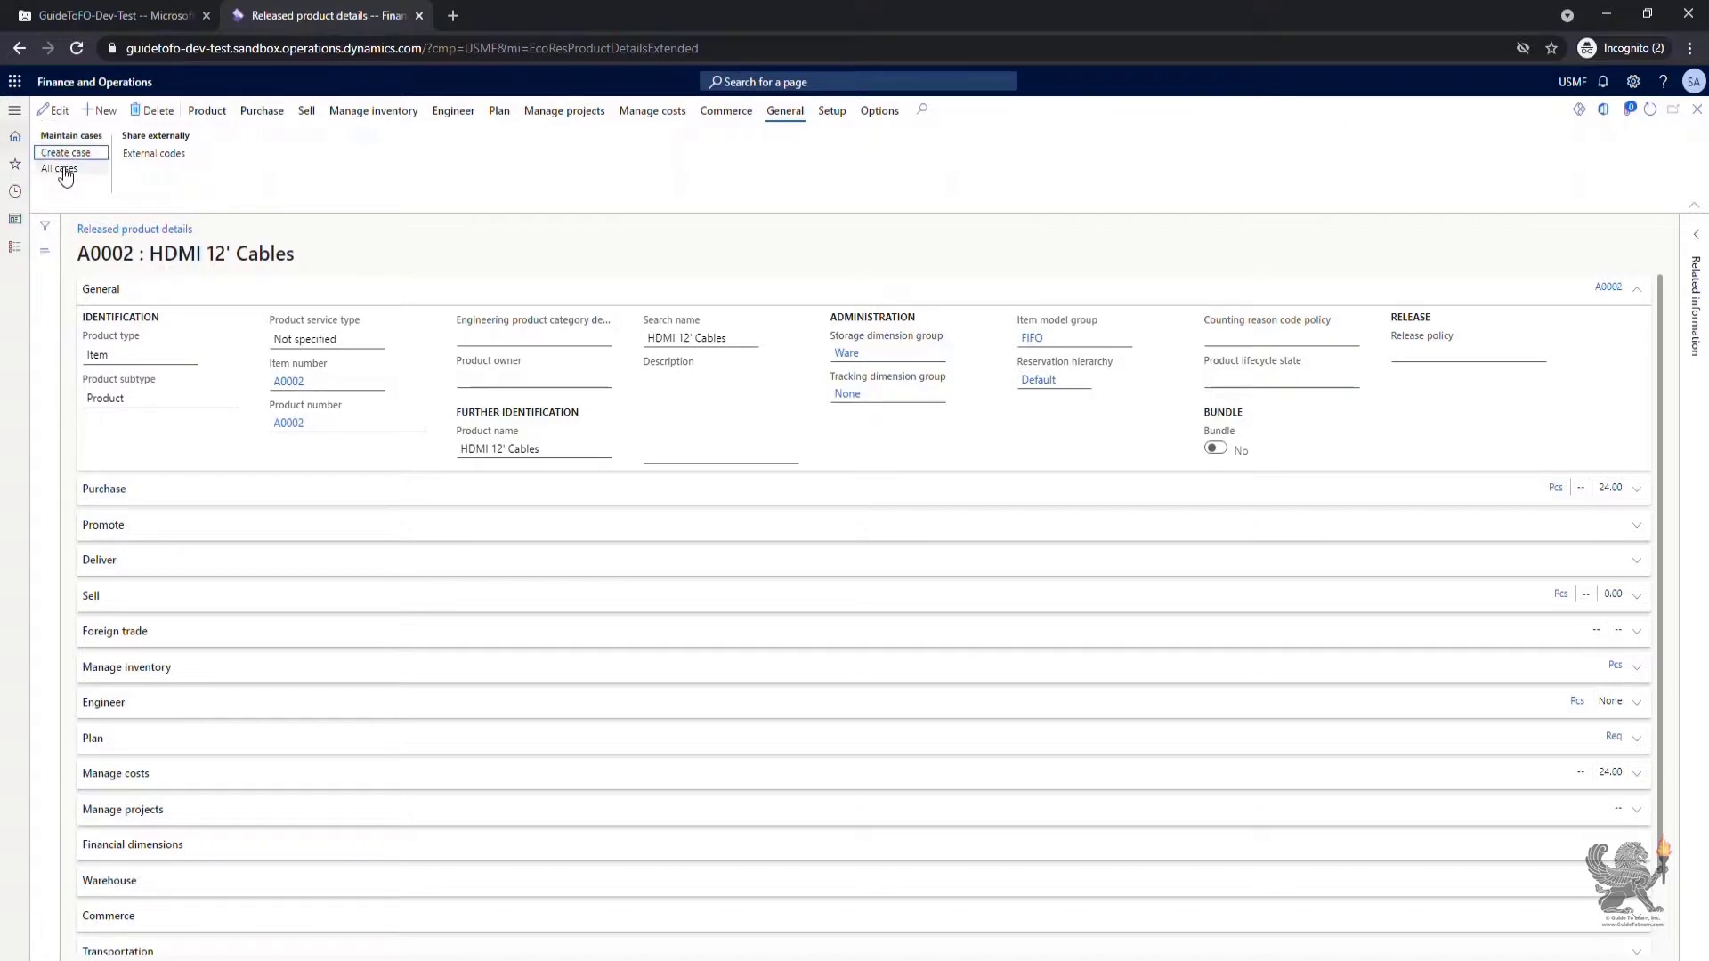
left_click(60, 169)
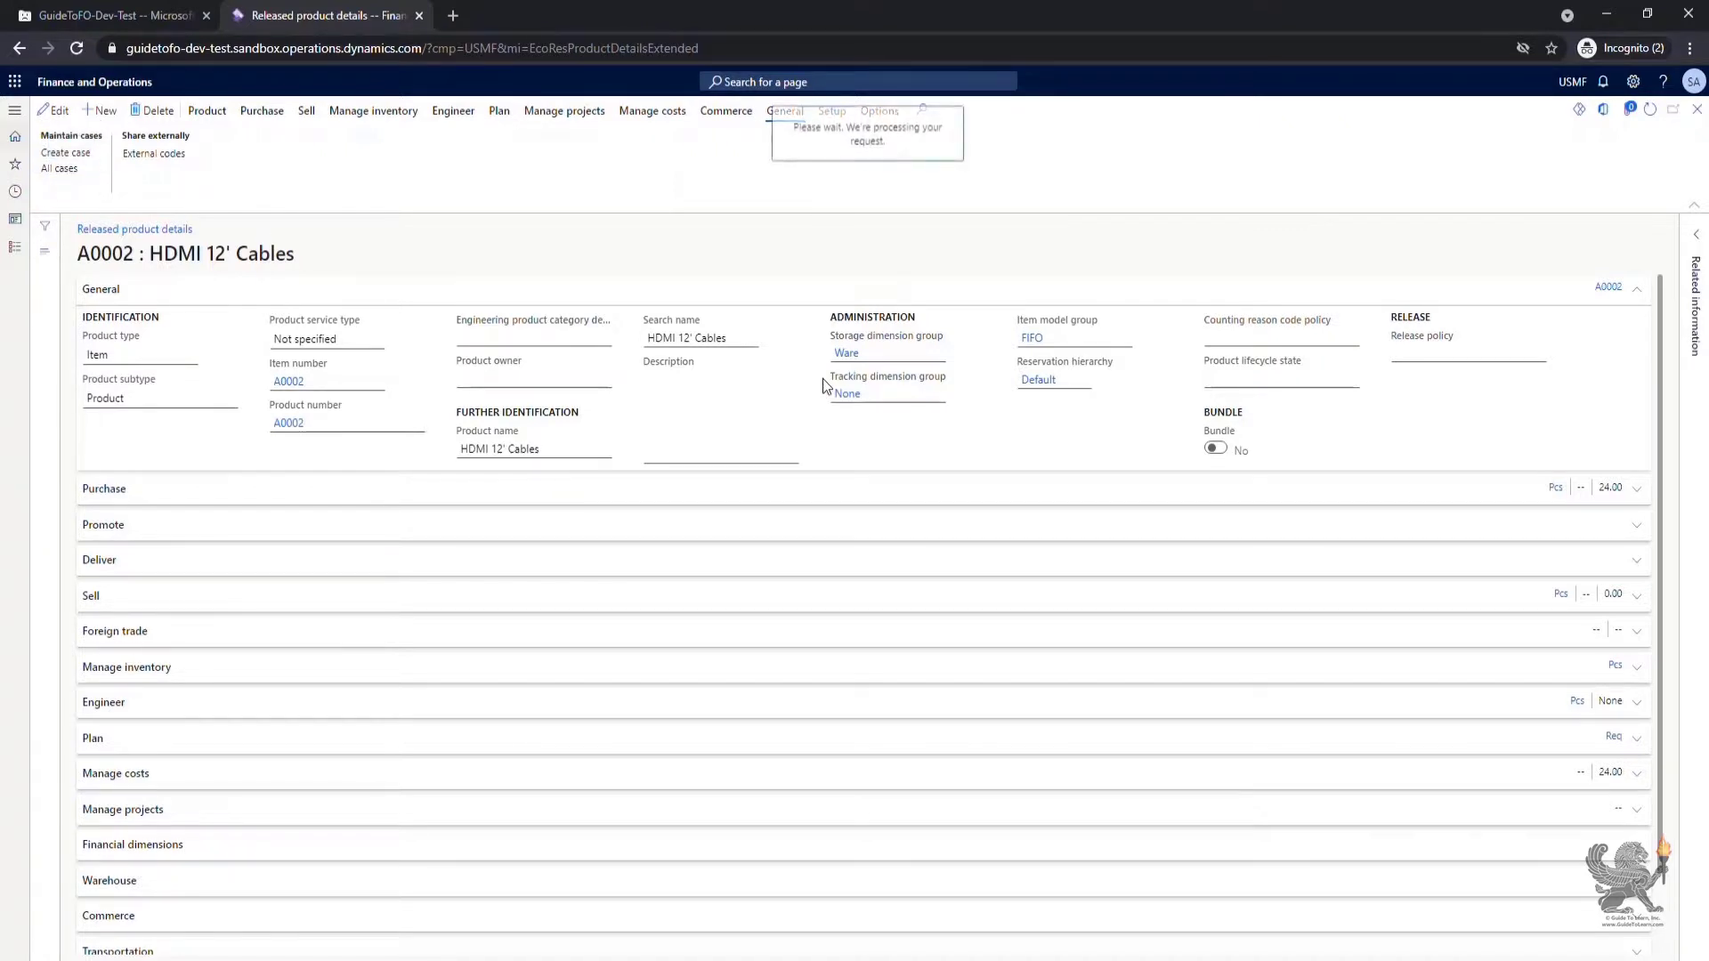